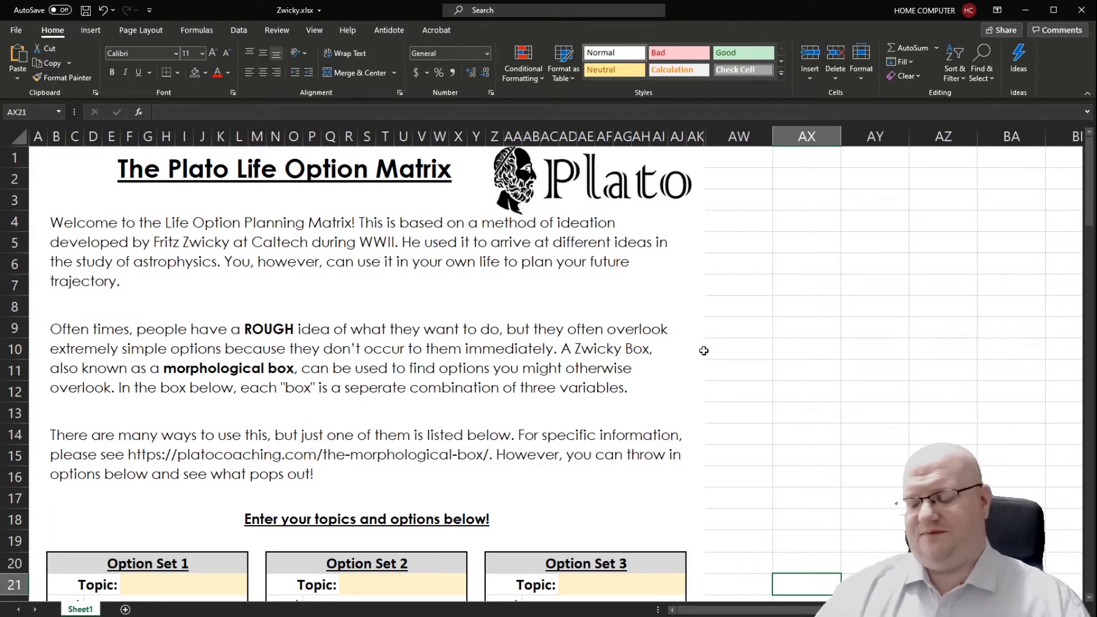
Fill Option Set 1 with topic Industry and options Consulting, Design, Finance
{"action": "scroll", "scroll_direction": "down", "scroll_amount": 3}
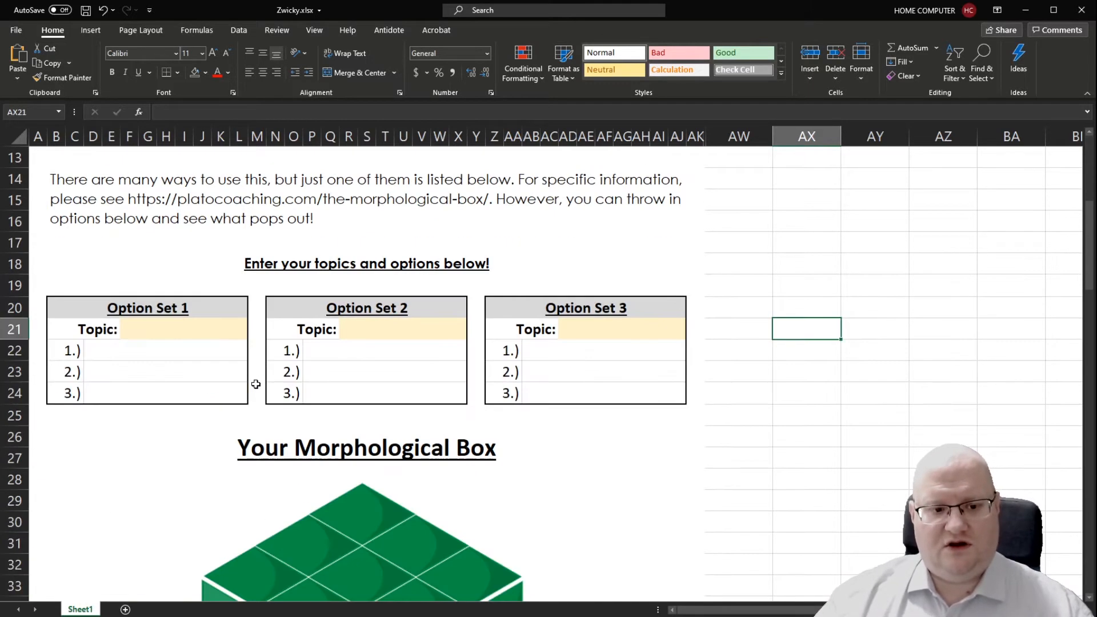
{"action": "scroll", "scroll_direction": "up", "scroll_amount": 3}
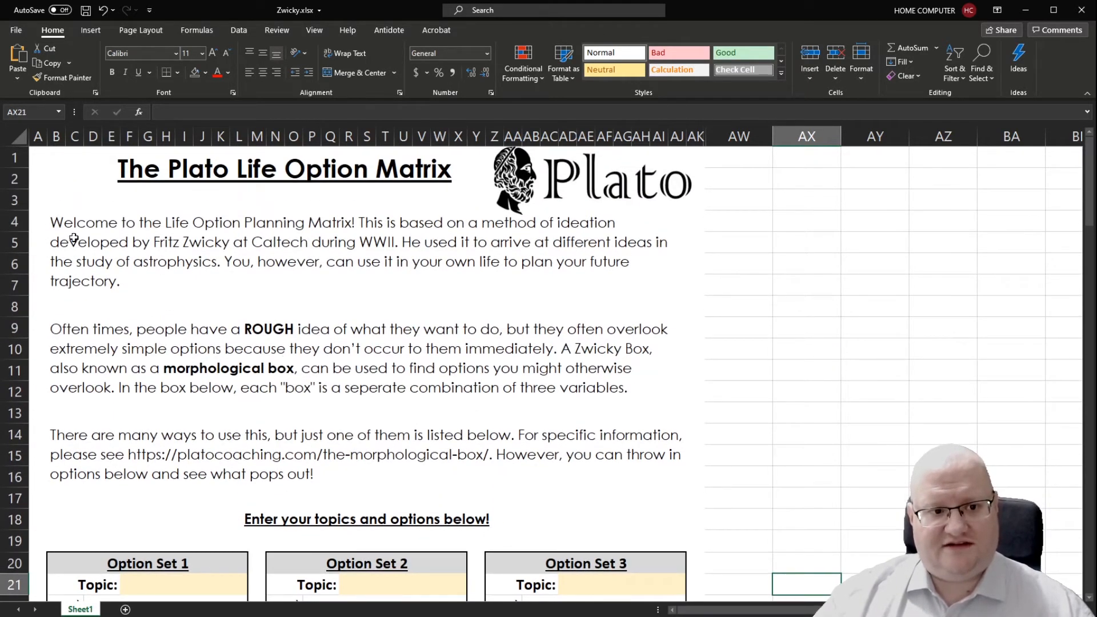
{"action": "mouse_move", "coordinate": [424, 353]}
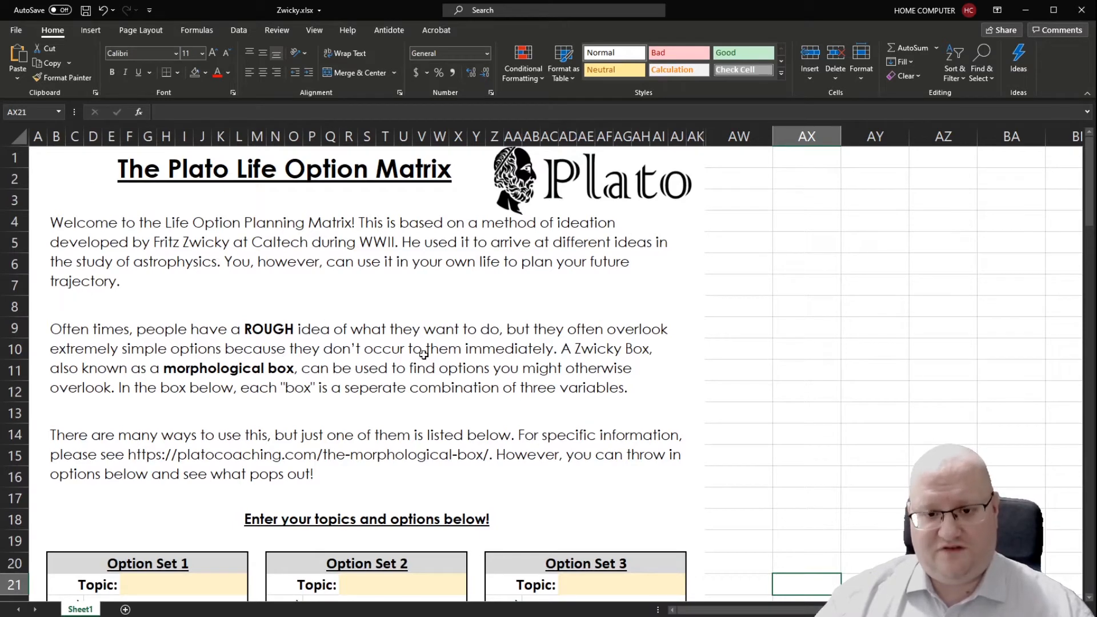
{"action": "mouse_move", "coordinate": [269, 369]}
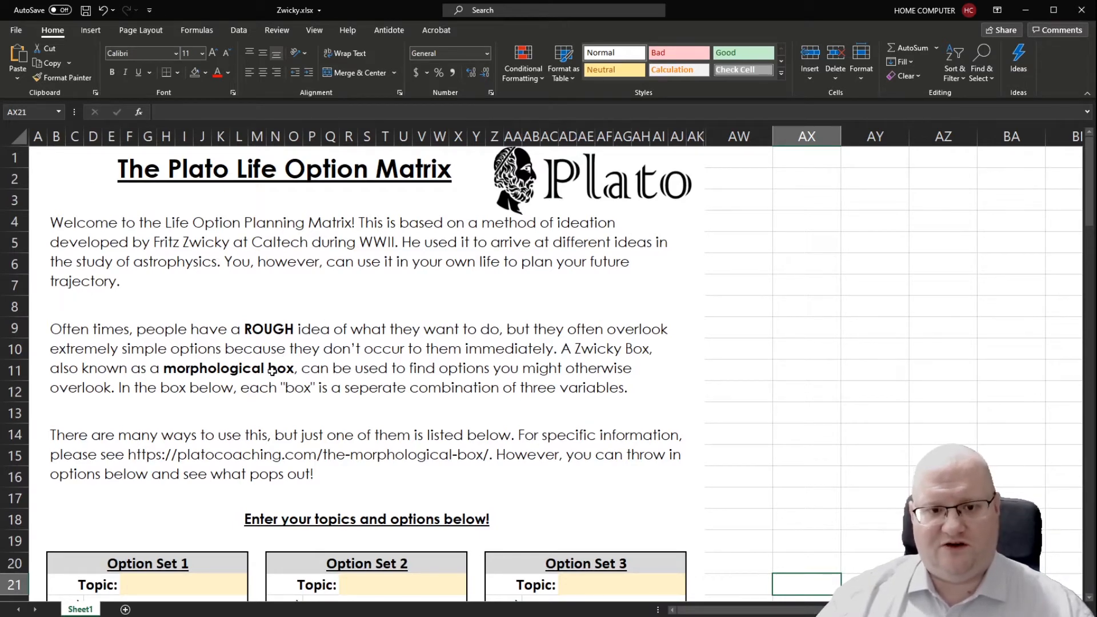
{"action": "scroll", "scroll_direction": "down", "scroll_amount": 3}
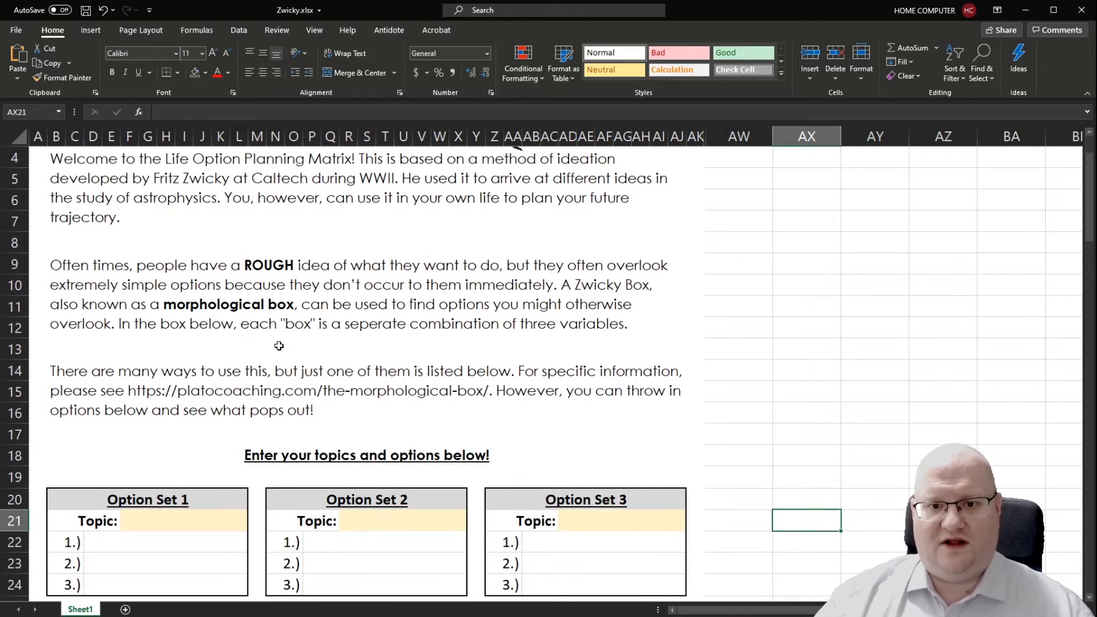
{"action": "scroll", "scroll_direction": "down", "scroll_amount": 3}
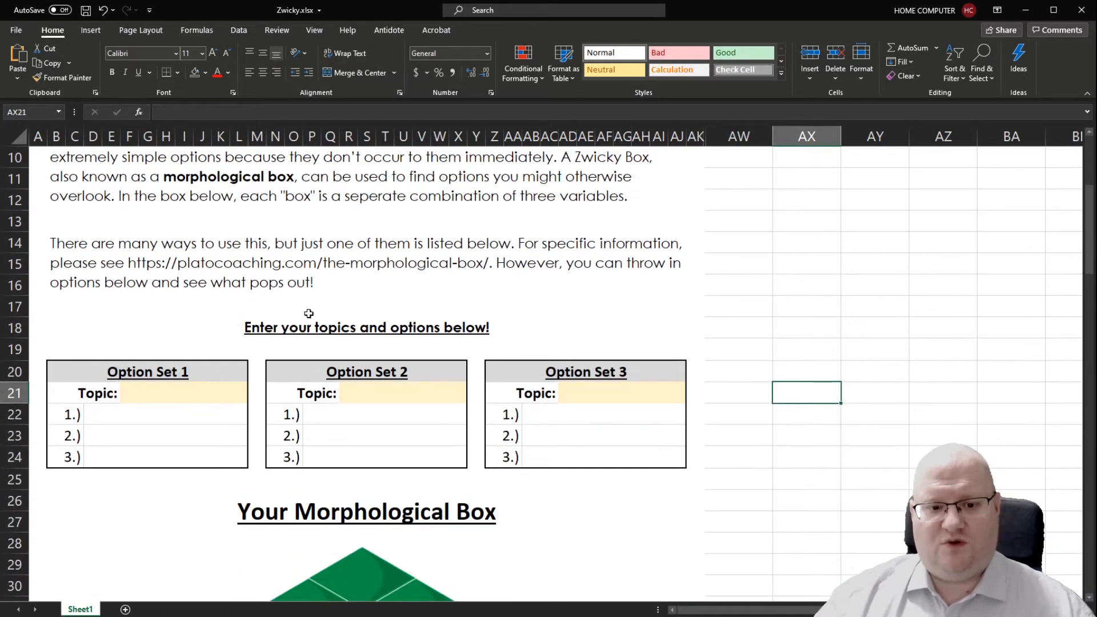
{"action": "mouse_move", "coordinate": [312, 530]}
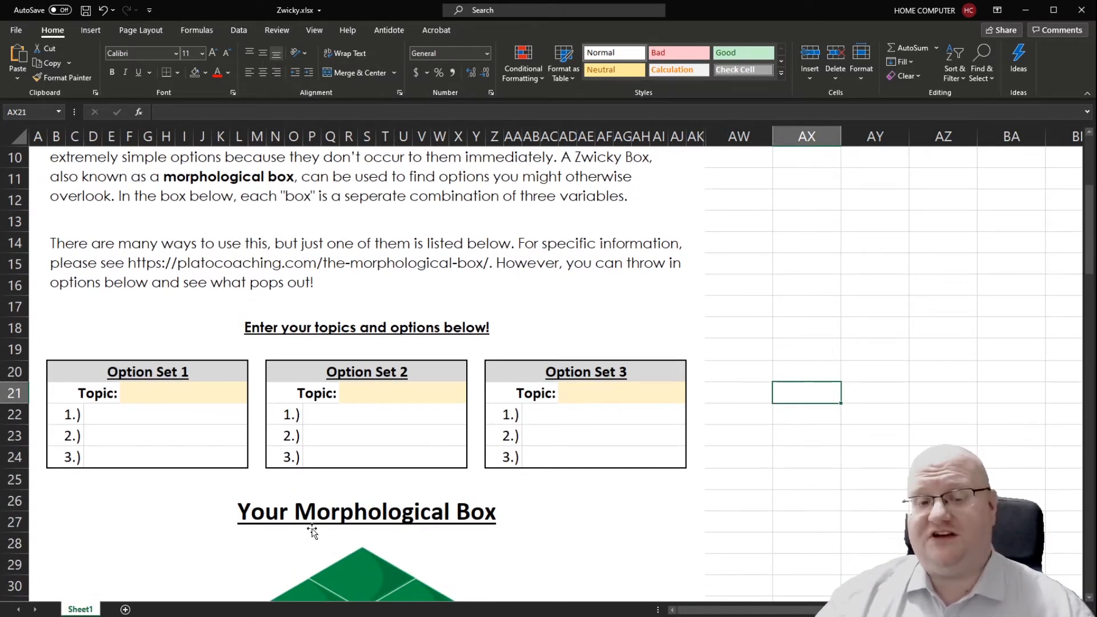
{"action": "scroll", "scroll_direction": "down", "scroll_amount": 3}
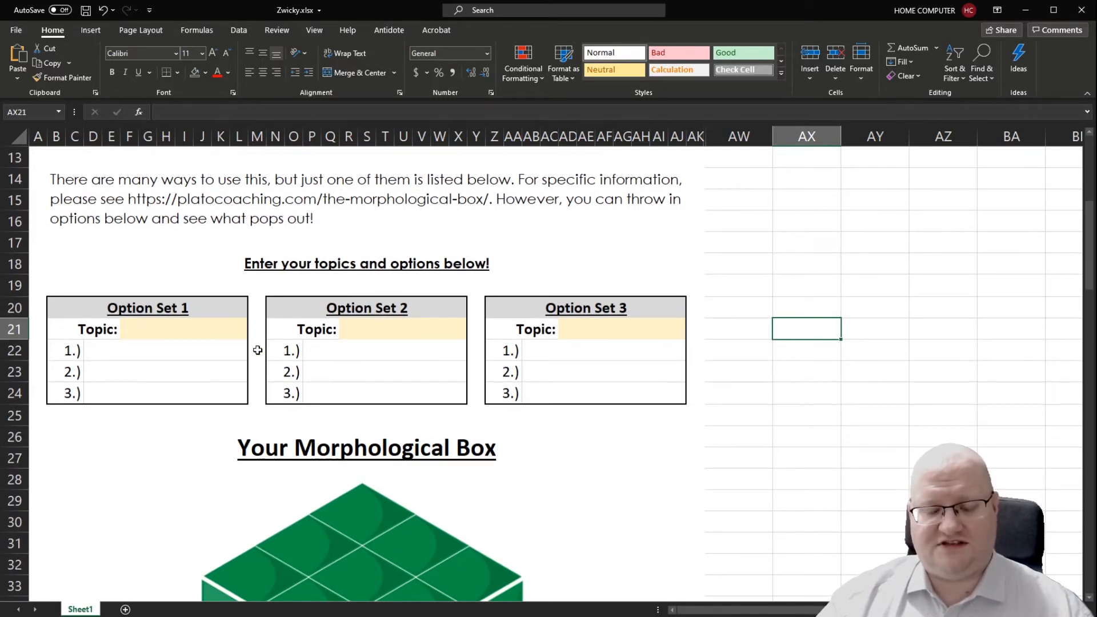
{"action": "left_click", "coordinate": [181, 329]}
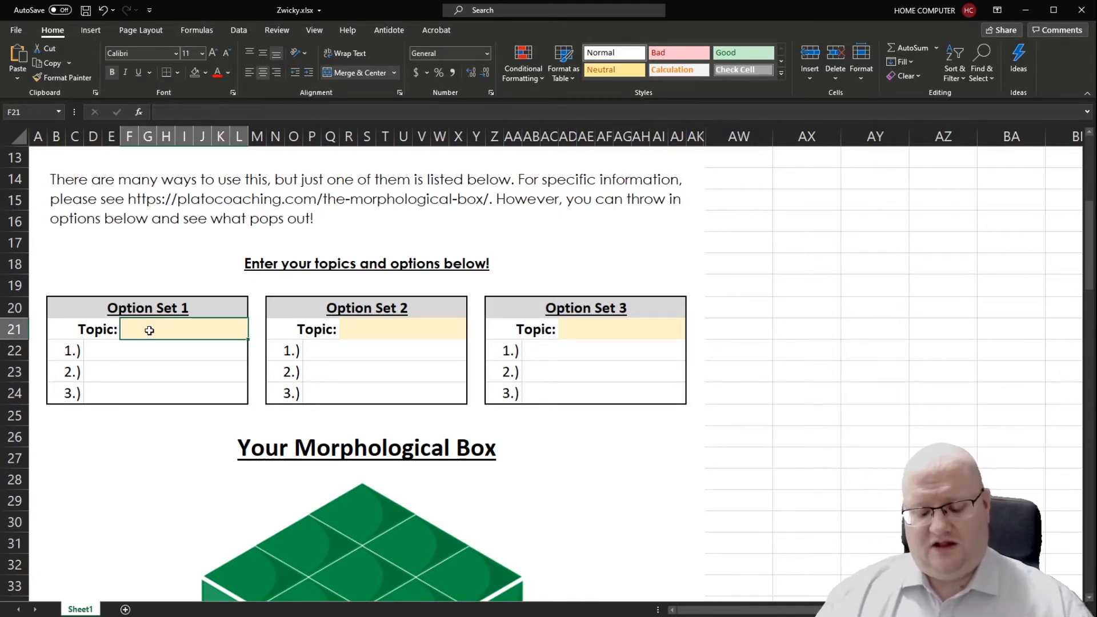
{"action": "type", "text": "Industry"}
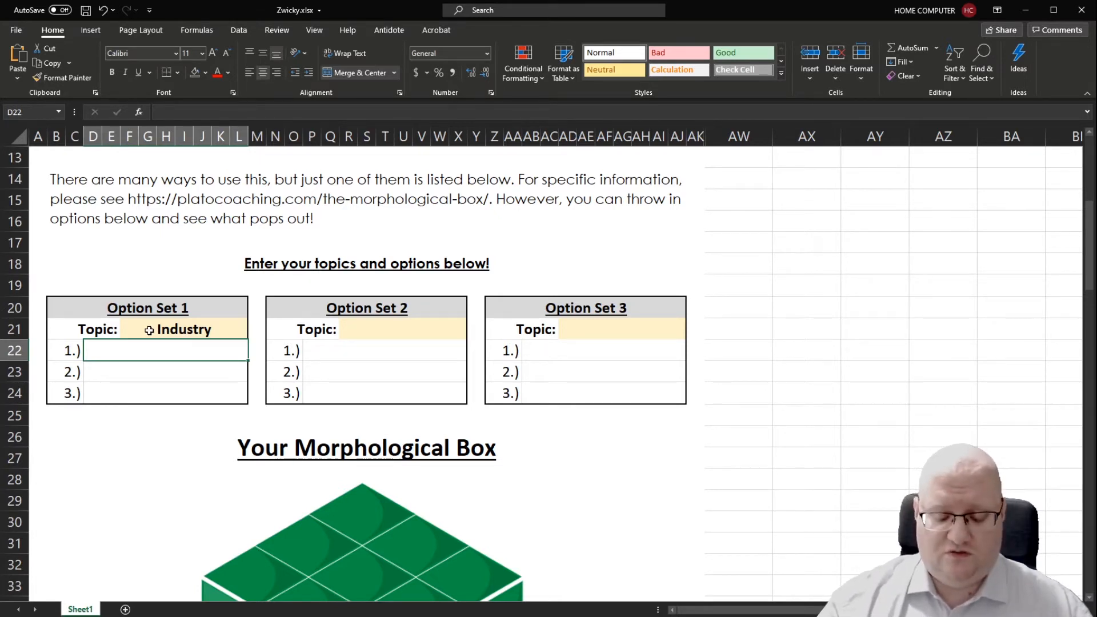
{"action": "type", "text": "Consulting"}
{"action": "left_click", "coordinate": [166, 372]}
{"action": "type", "text": "Design"}
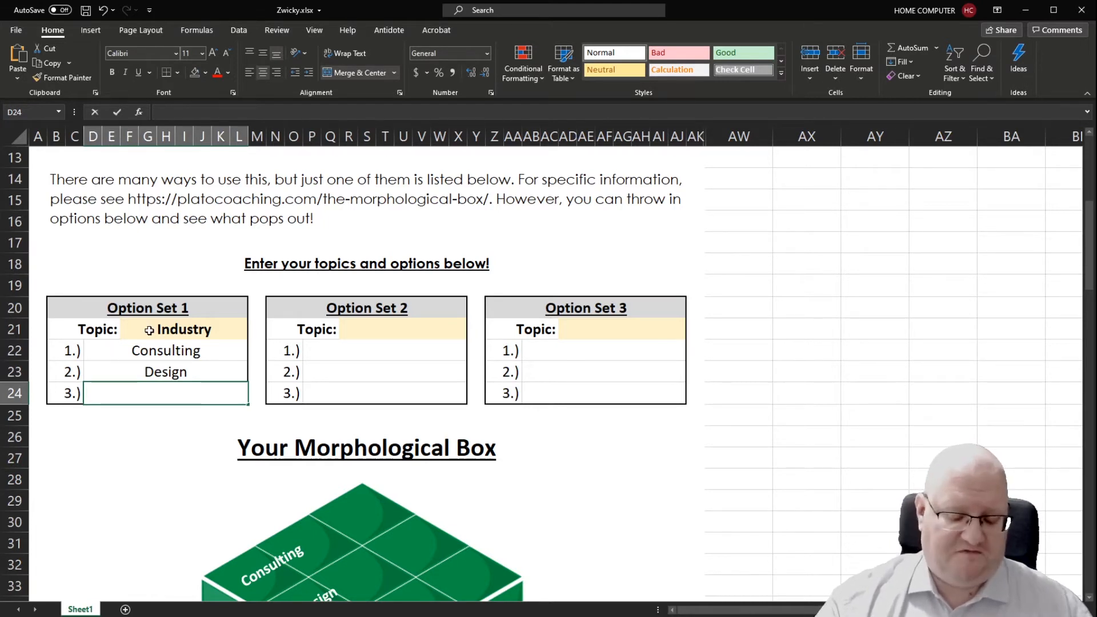
{"action": "type", "text": "Finance"}
{"action": "left_click", "coordinate": [403, 329]}
{"action": "type", "text": "Paid"}
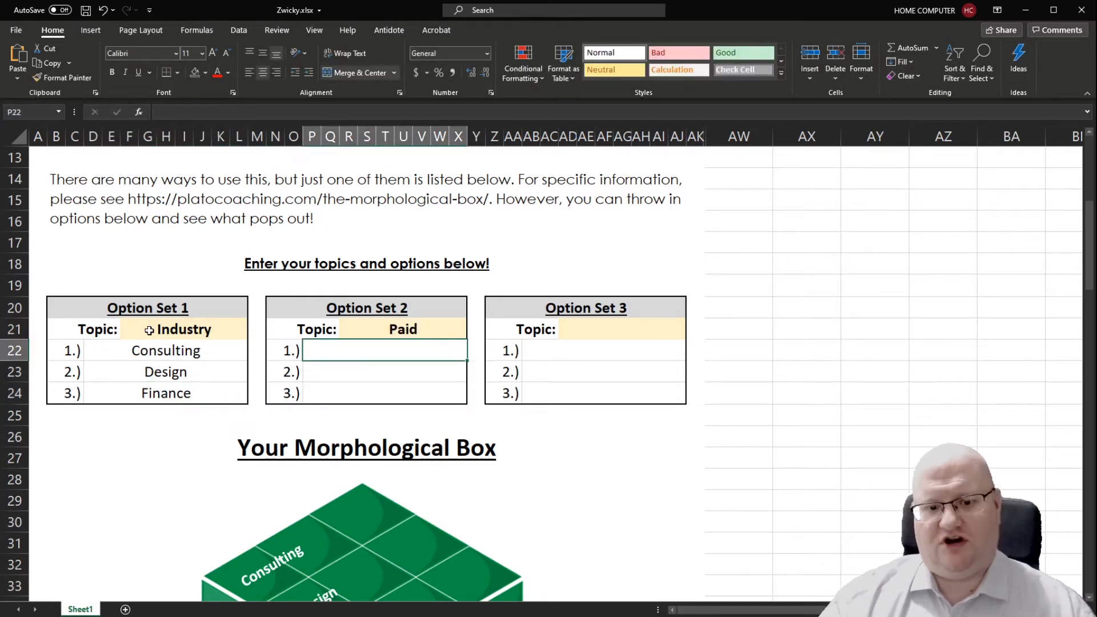
Fill Option Set 2 (Paid) with Low Salary, Average Salary and High Salary
{"action": "type", "text": "L"}
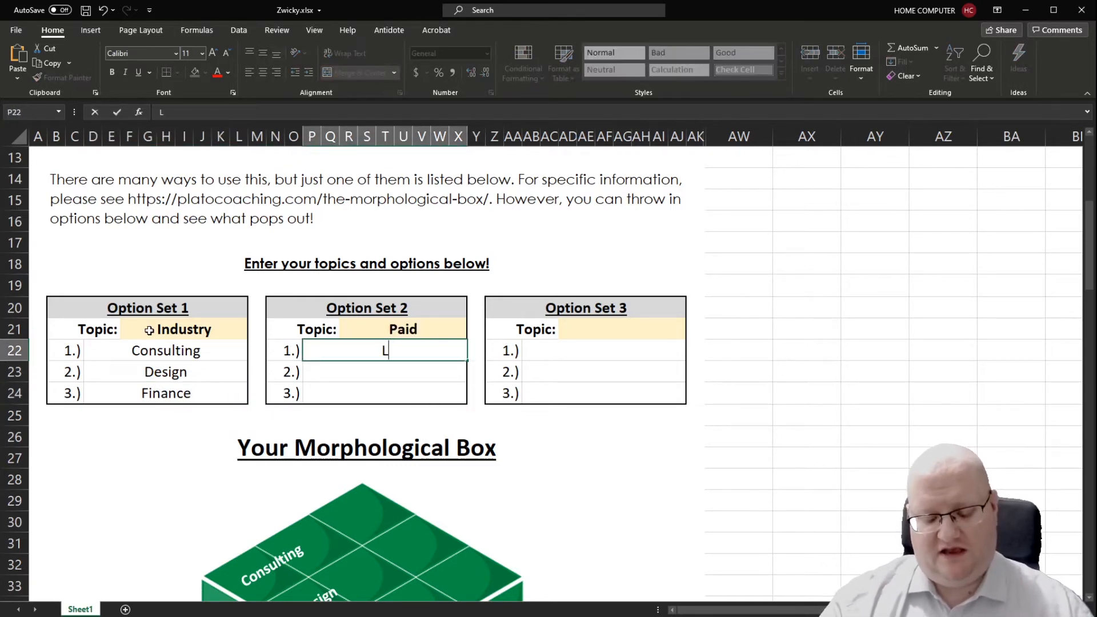
{"action": "type", "text": "ow Salary"}
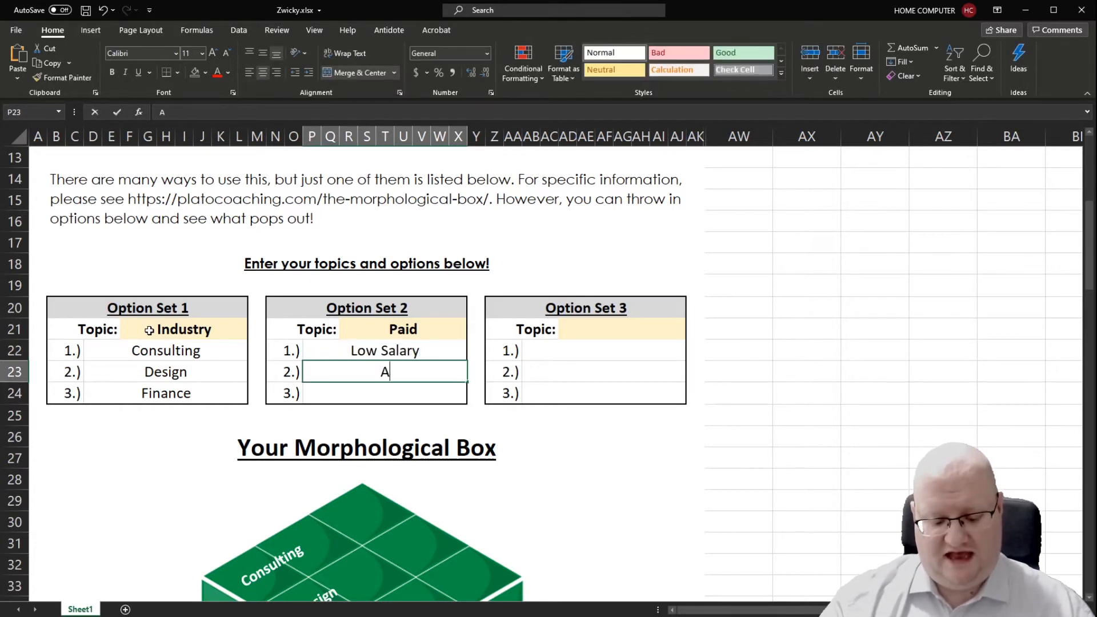
{"action": "type", "text": "dverage"}
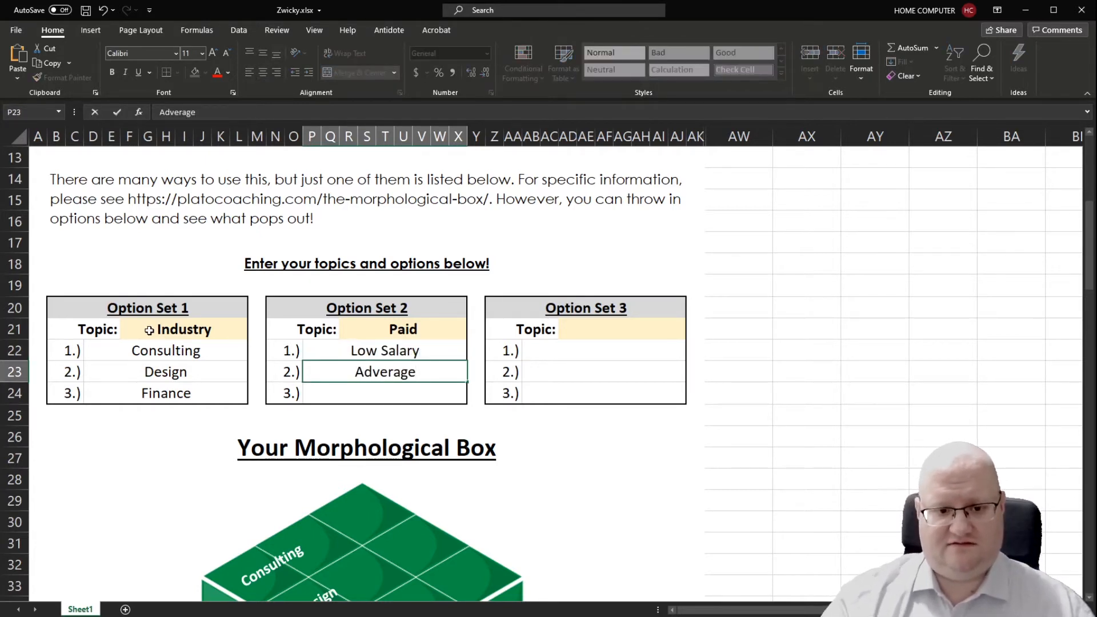
{"action": "key", "text": "BackSpace"}
{"action": "type", "text": " Salary"}
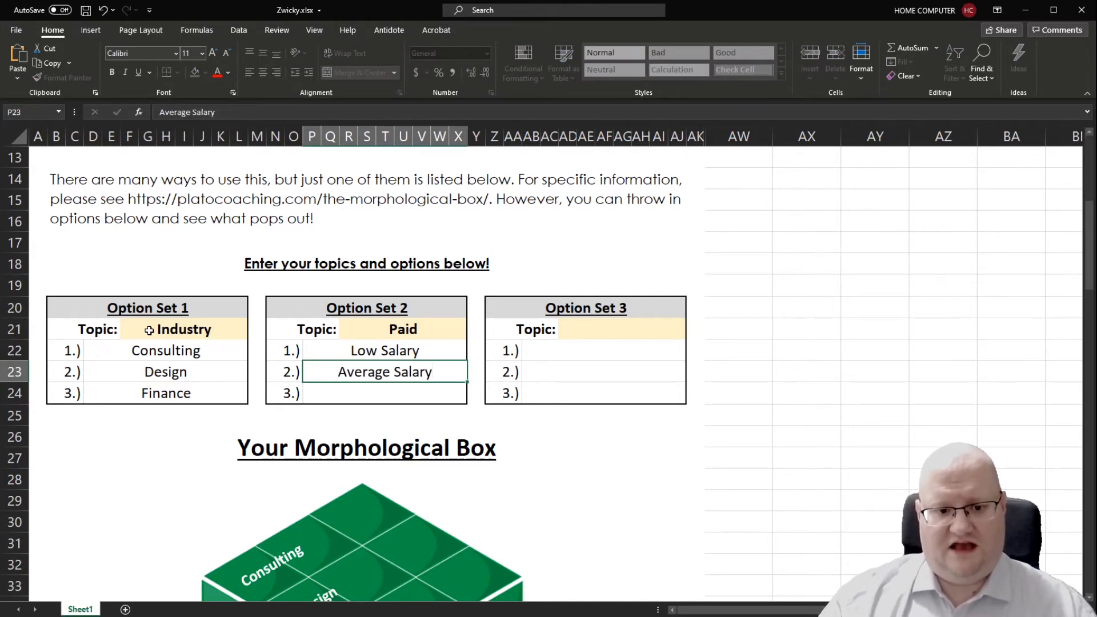
{"action": "type", "text": "High Salary"}
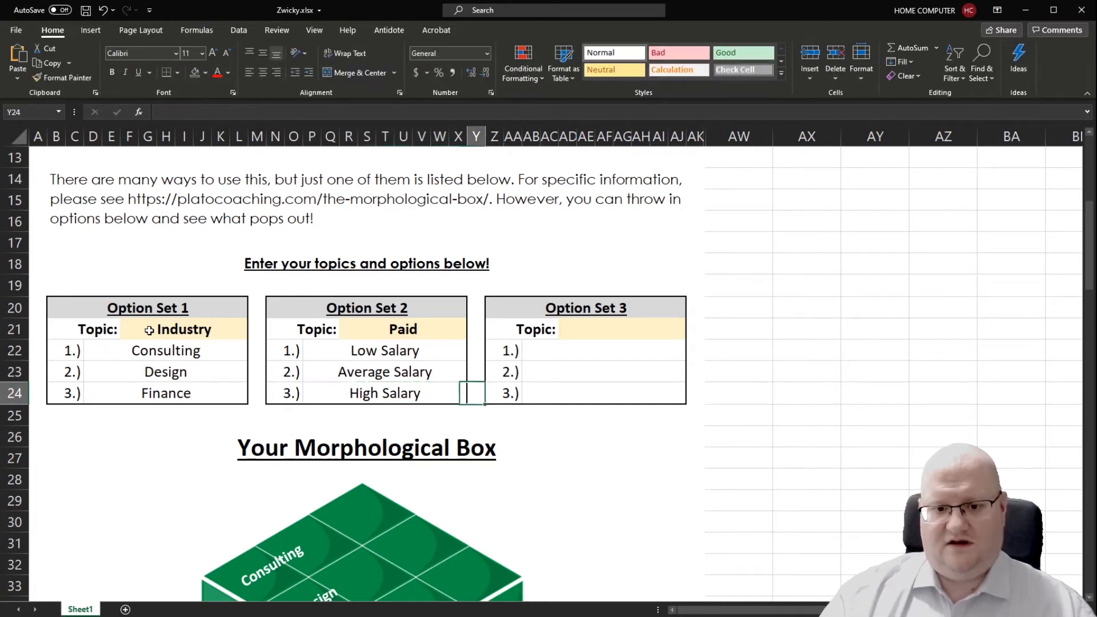
Fill Option Set 3 with topic Company and options Entrepreneur, Small Company, Large Company
{"action": "left_click", "coordinate": [621, 329]}
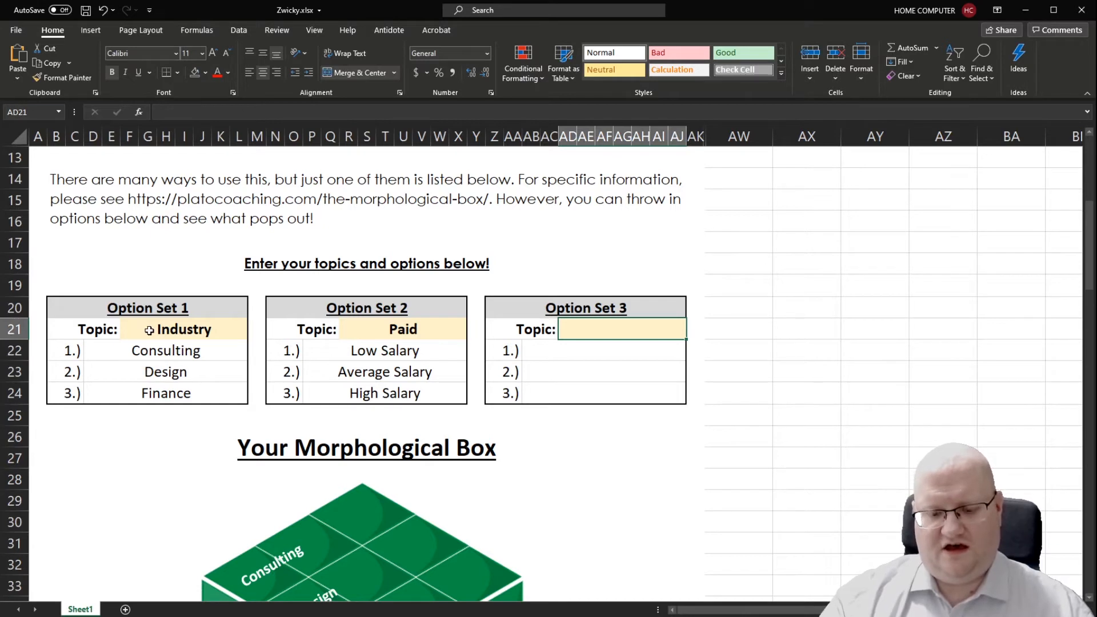
{"action": "type", "text": "Company"}
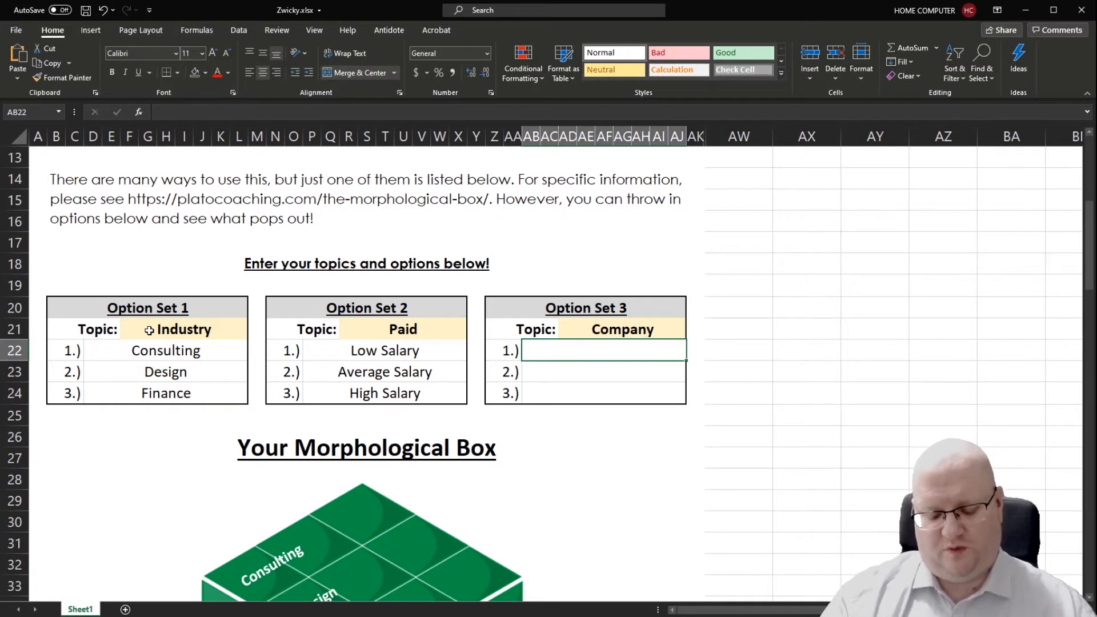
{"action": "type", "text": "E"}
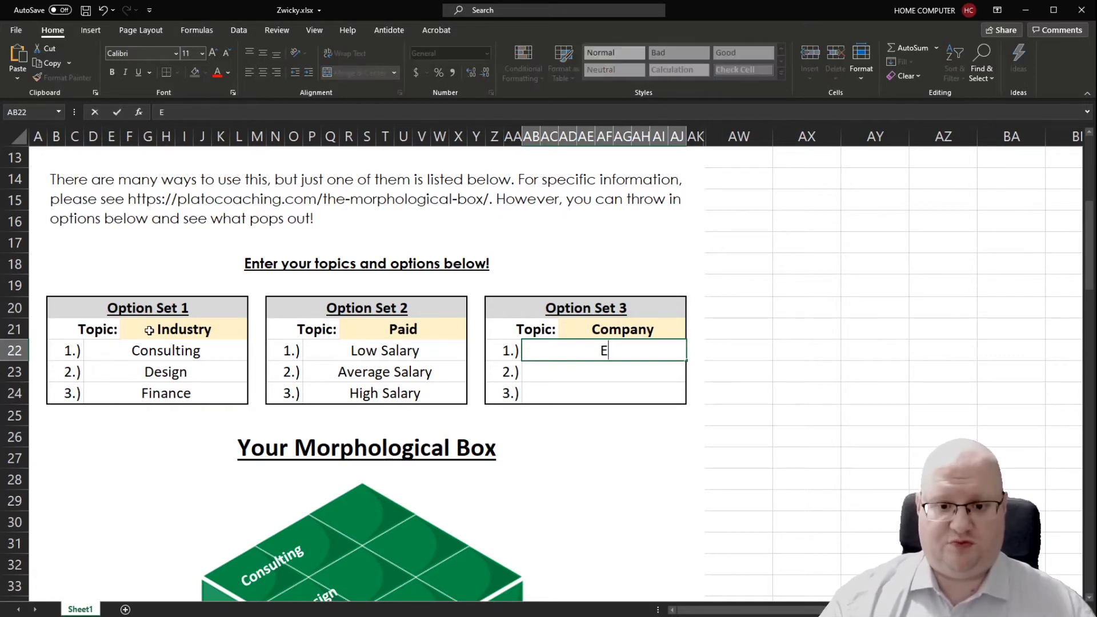
{"action": "type", "text": "ntrepe"}
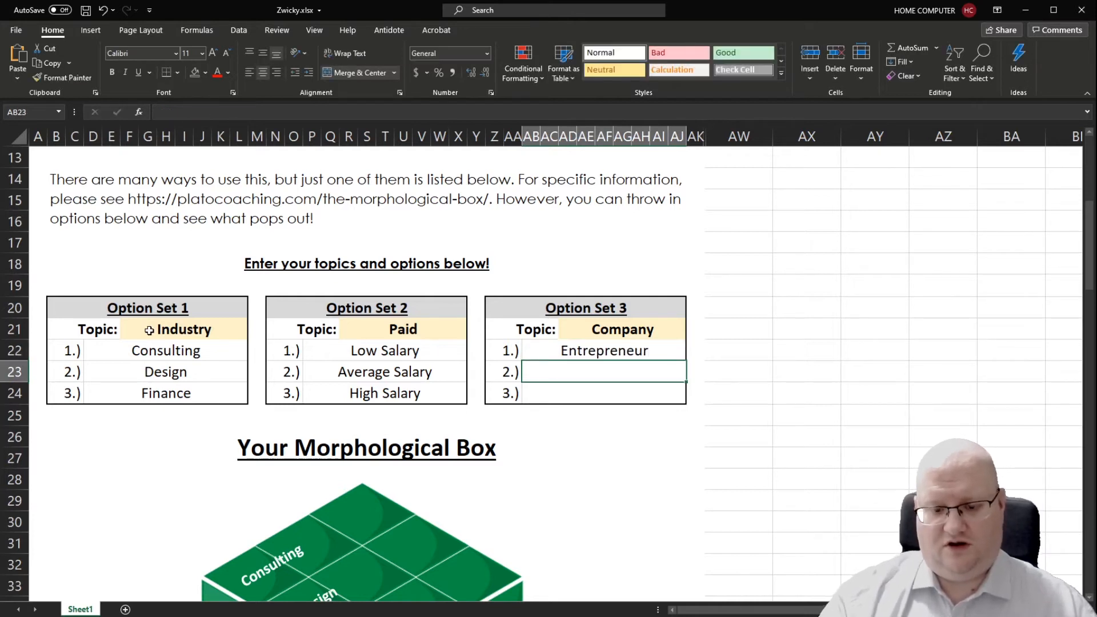
{"action": "type", "text": "Small Company"}
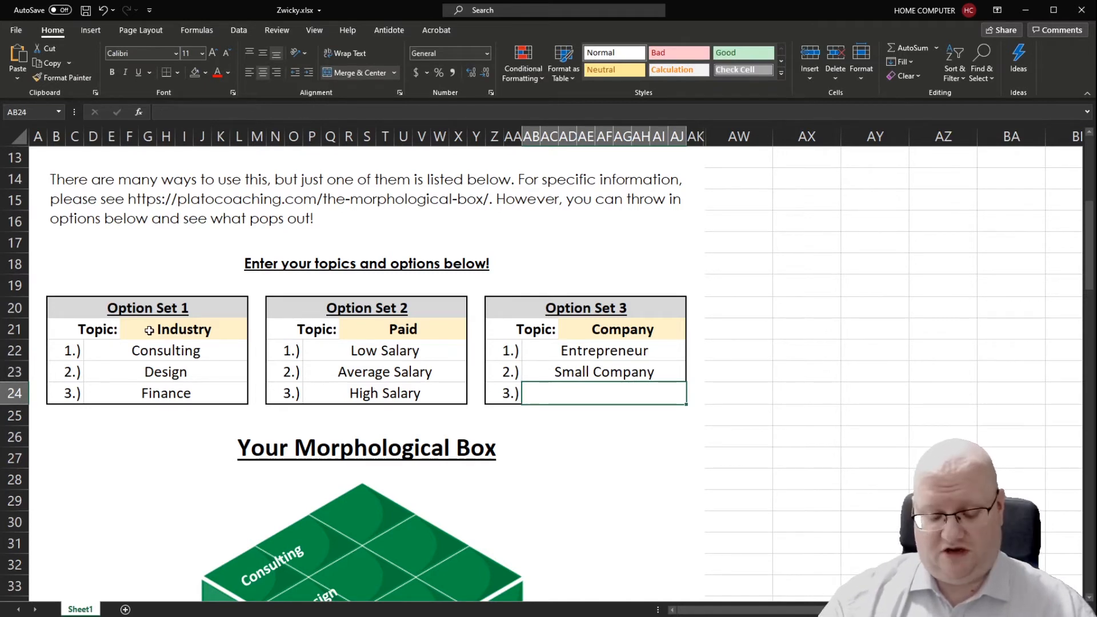
{"action": "type", "text": "Large C"}
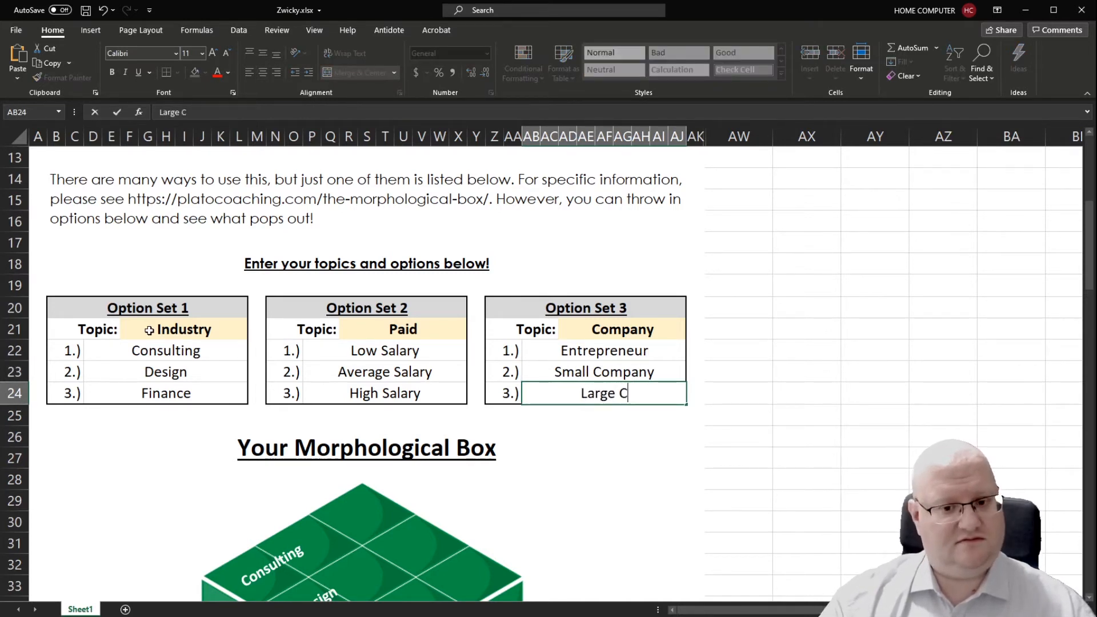
{"action": "type", "text": "ompany"}
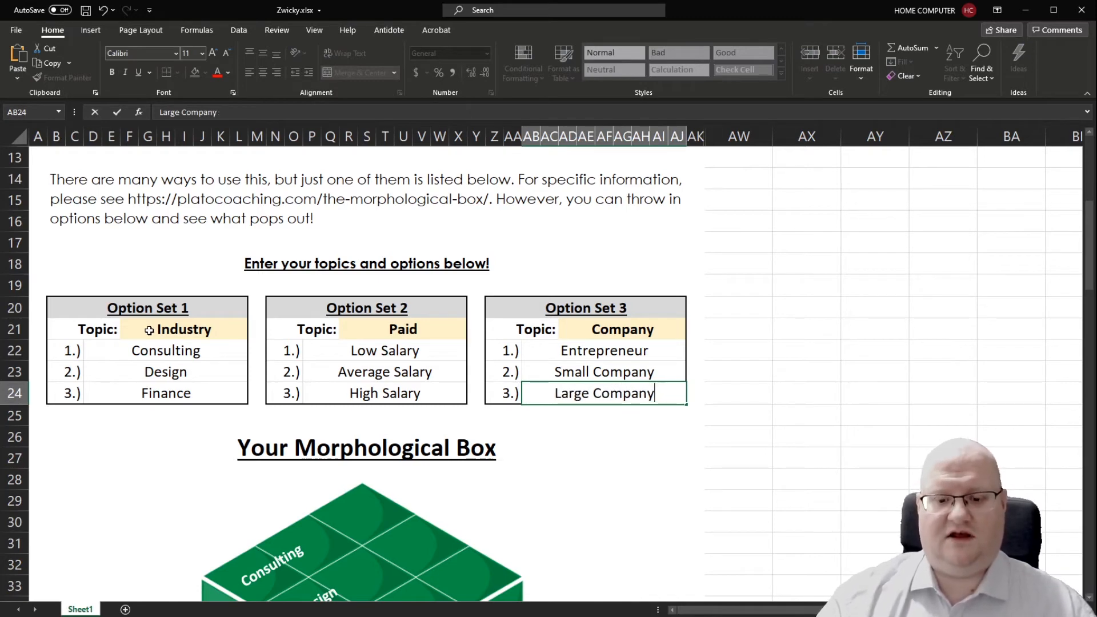
Scroll down to the Morphological Box cube to review its option labels
{"action": "scroll", "scroll_direction": "down", "scroll_amount": 3}
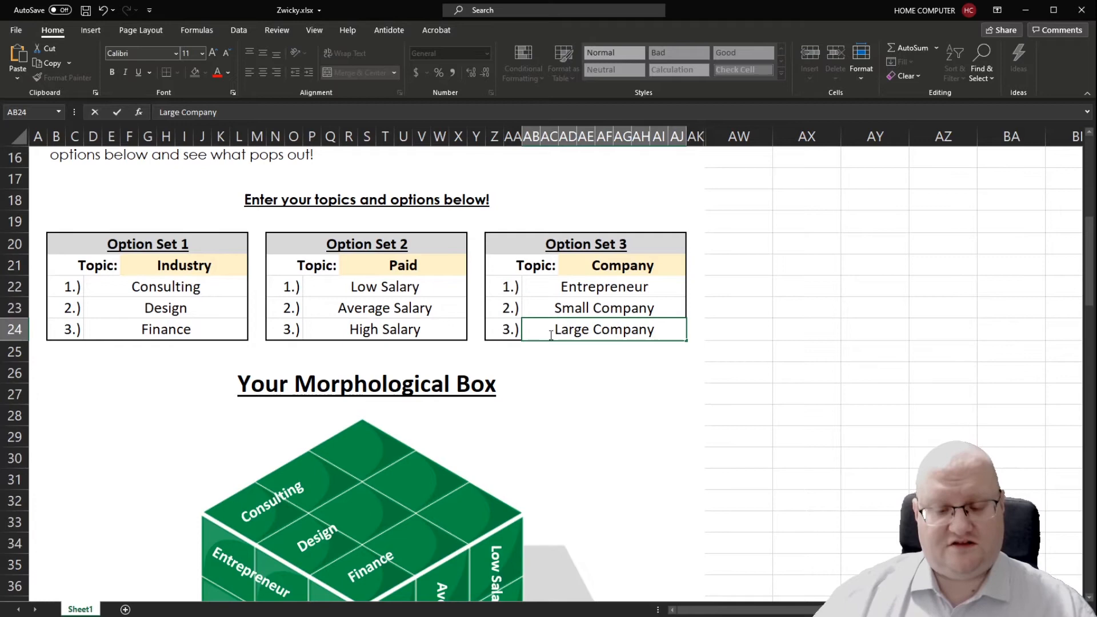
{"action": "scroll", "scroll_direction": "down", "scroll_amount": 3}
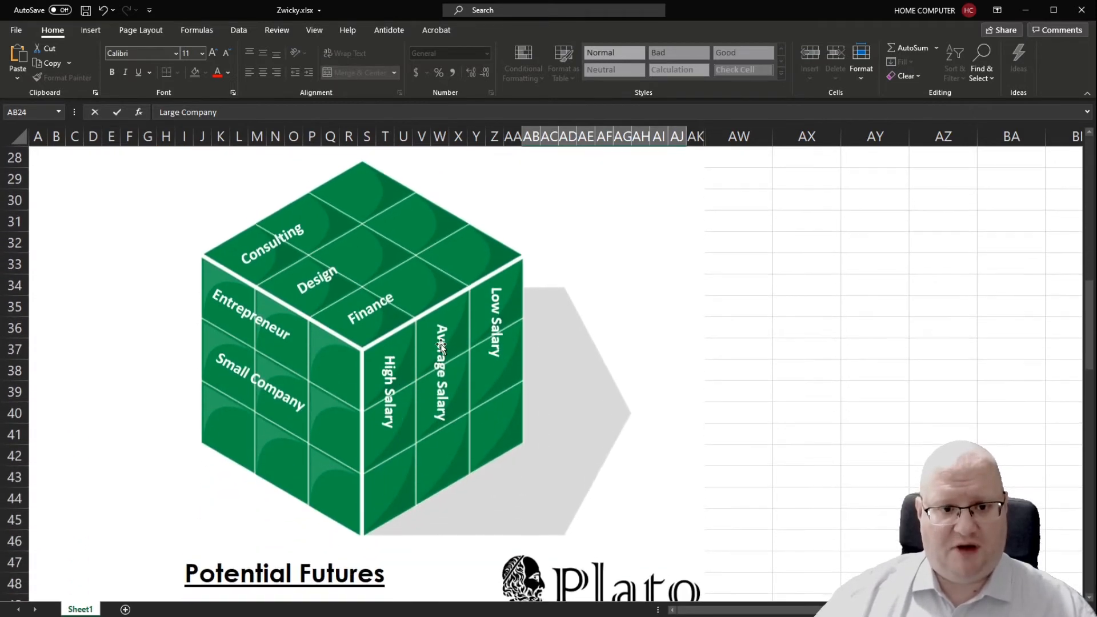
{"action": "mouse_move", "coordinate": [241, 241]}
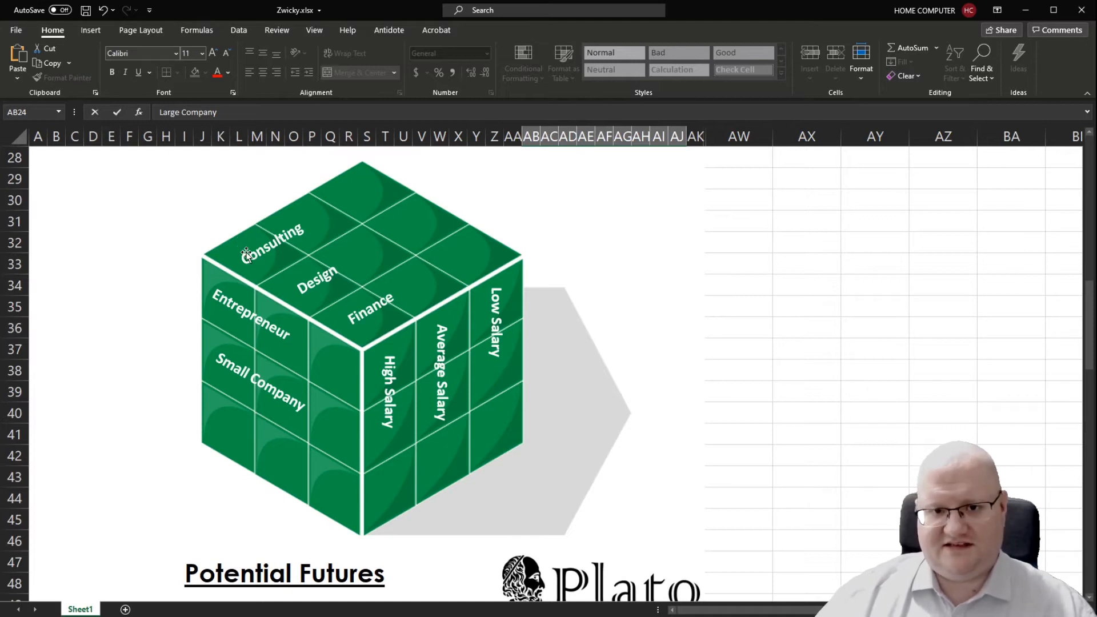
{"action": "mouse_move", "coordinate": [498, 367]}
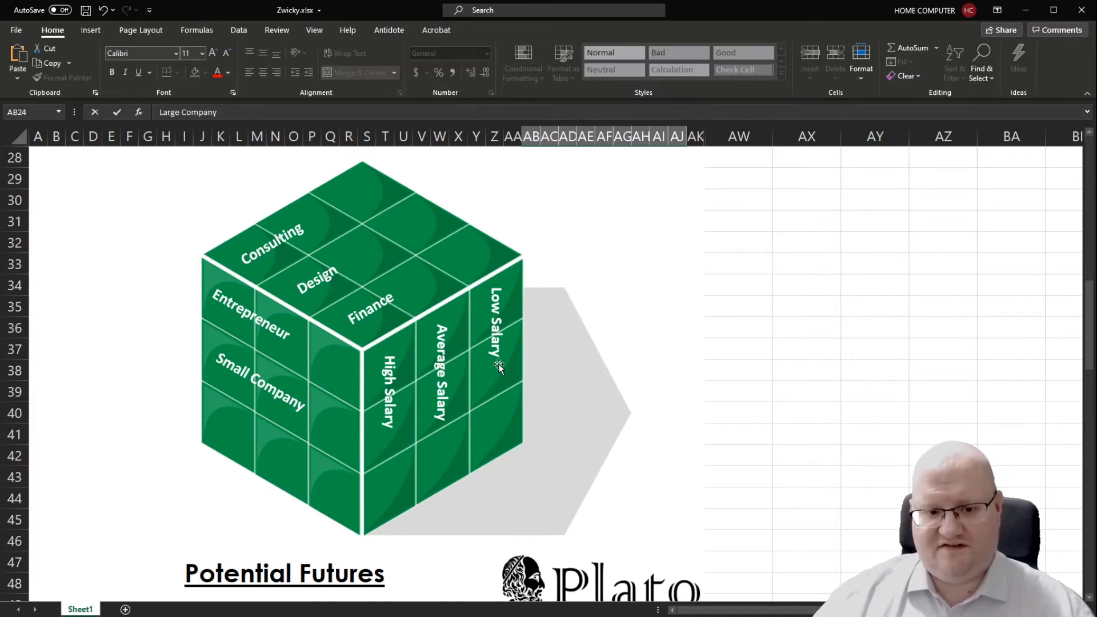
{"action": "mouse_move", "coordinate": [292, 333]}
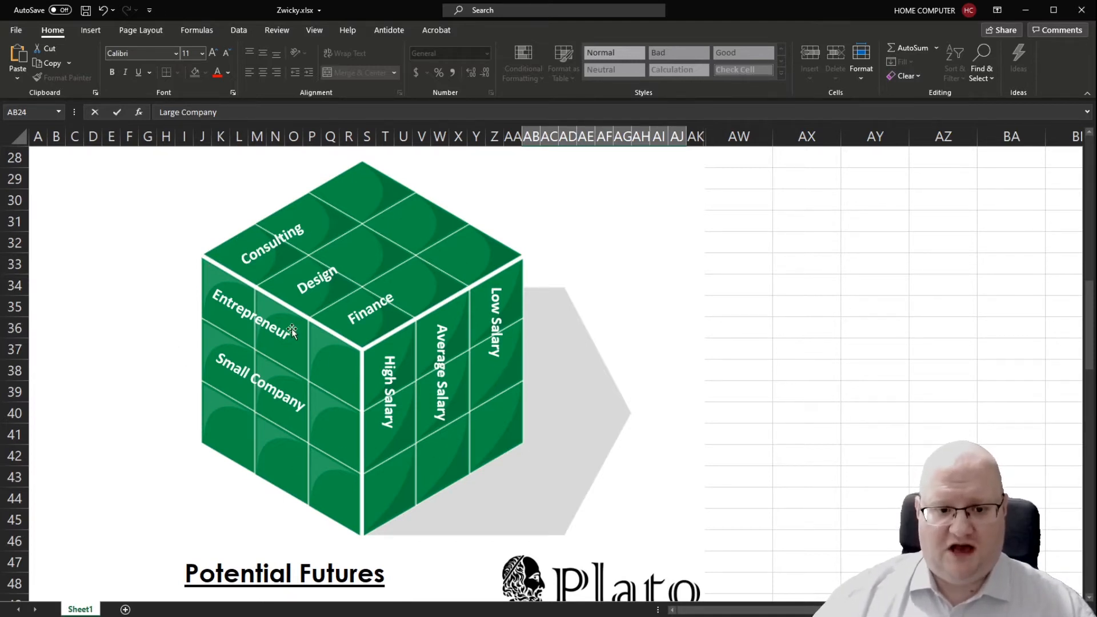
{"action": "mouse_move", "coordinate": [378, 280]}
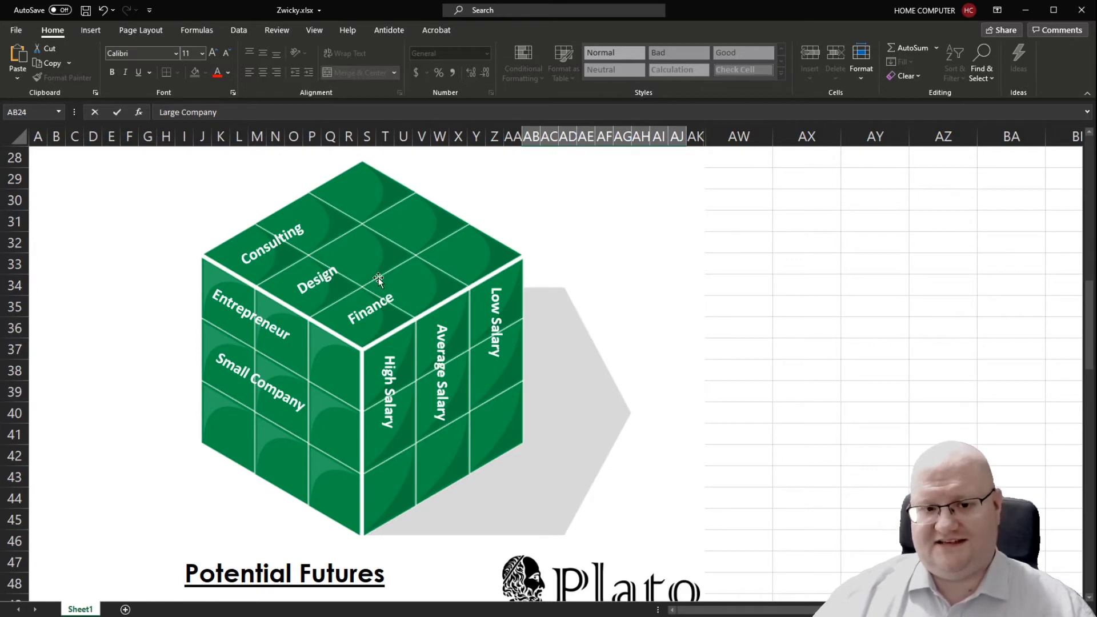
{"action": "mouse_move", "coordinate": [329, 225]}
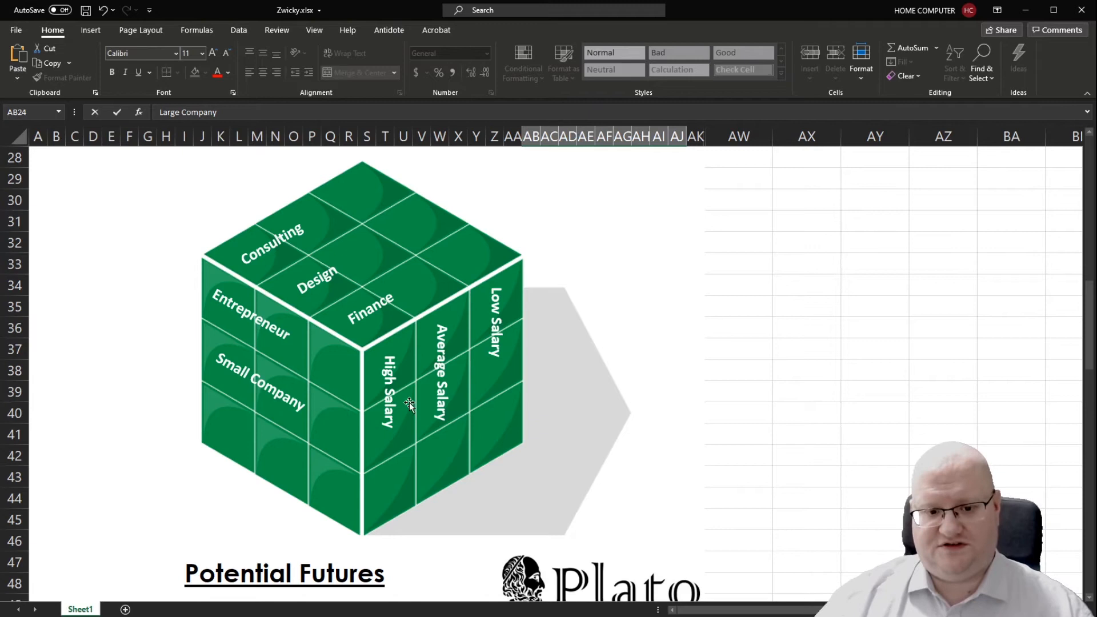
{"action": "mouse_move", "coordinate": [339, 349]}
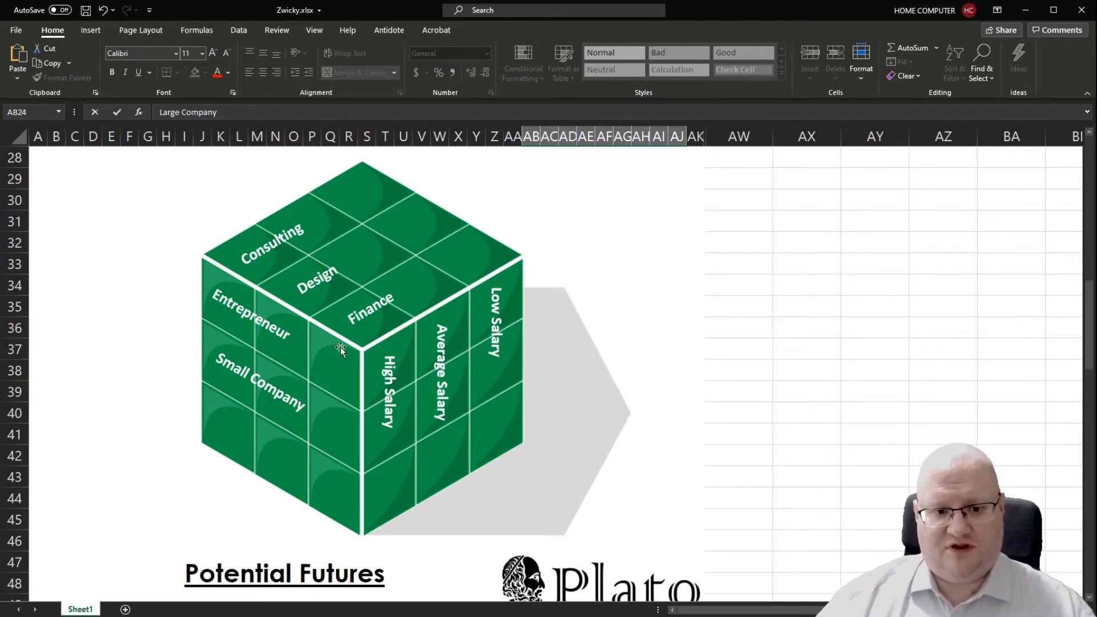
{"action": "mouse_move", "coordinate": [351, 327]}
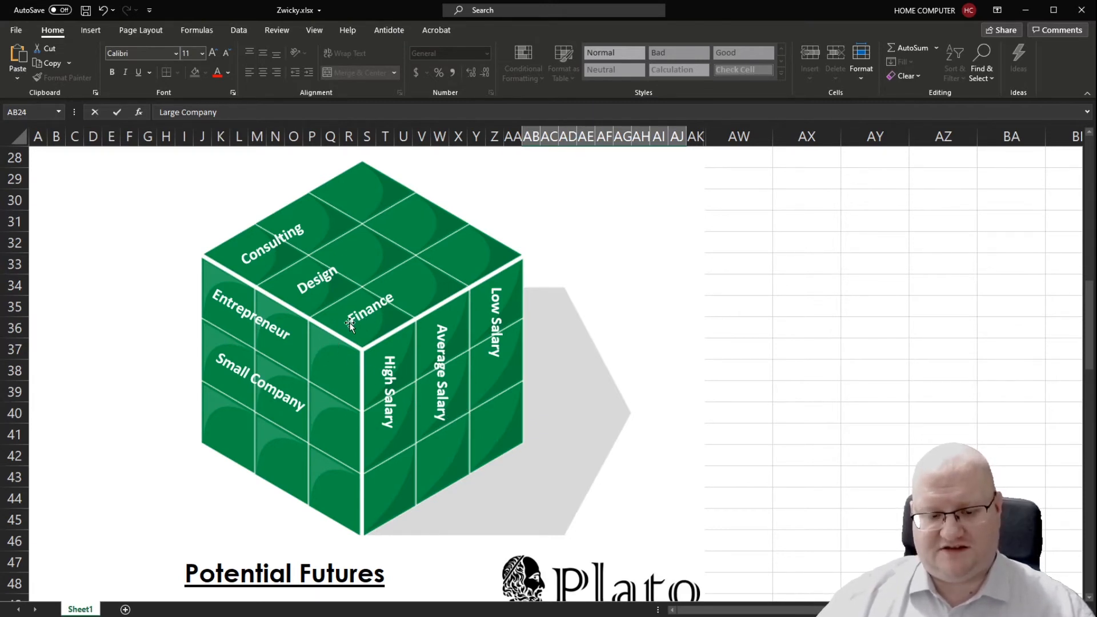
{"action": "mouse_move", "coordinate": [370, 330]}
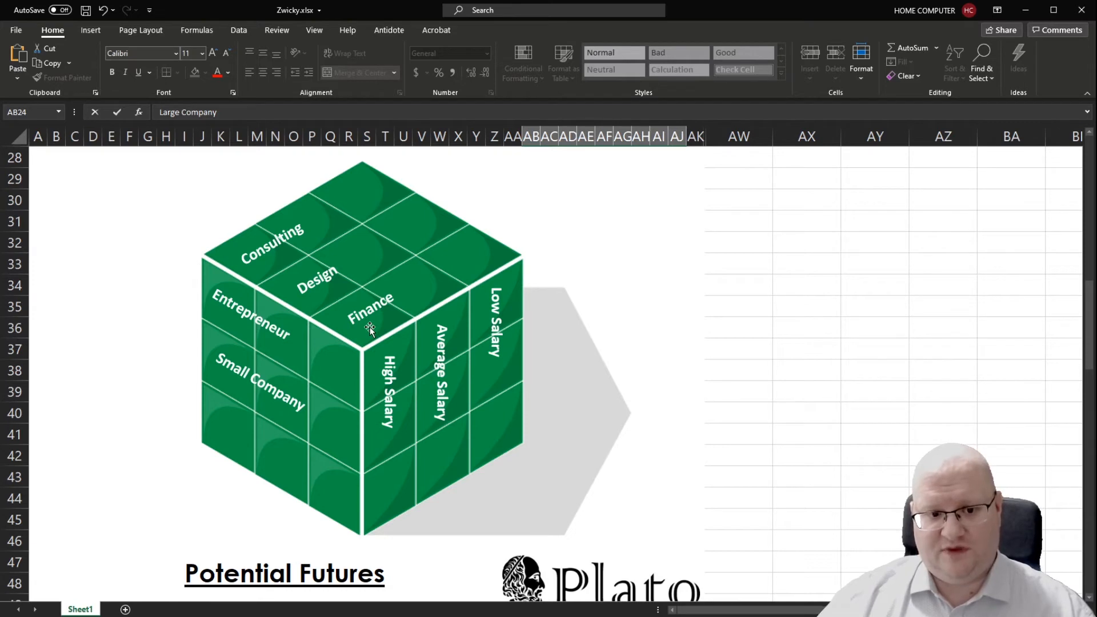
{"action": "mouse_move", "coordinate": [245, 328]}
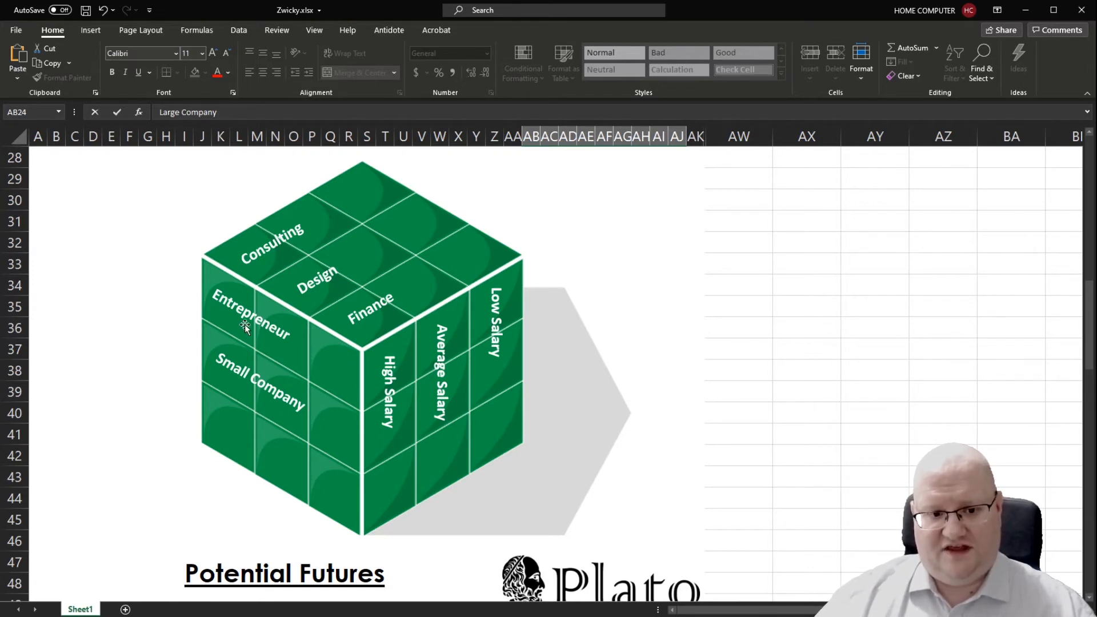
{"action": "mouse_move", "coordinate": [439, 301]}
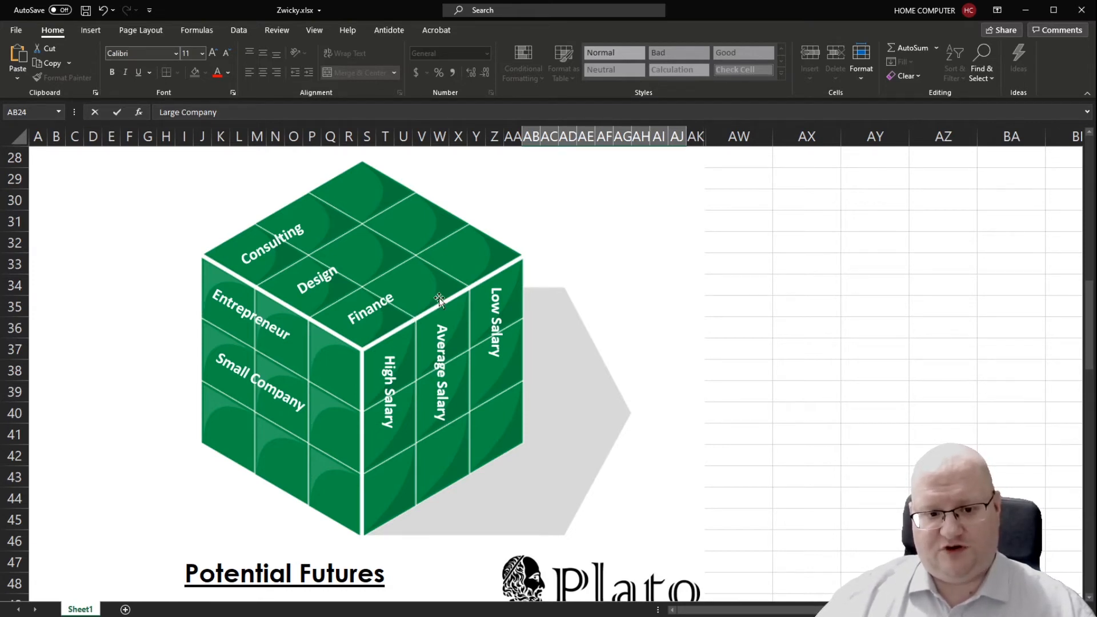
{"action": "mouse_move", "coordinate": [376, 325]}
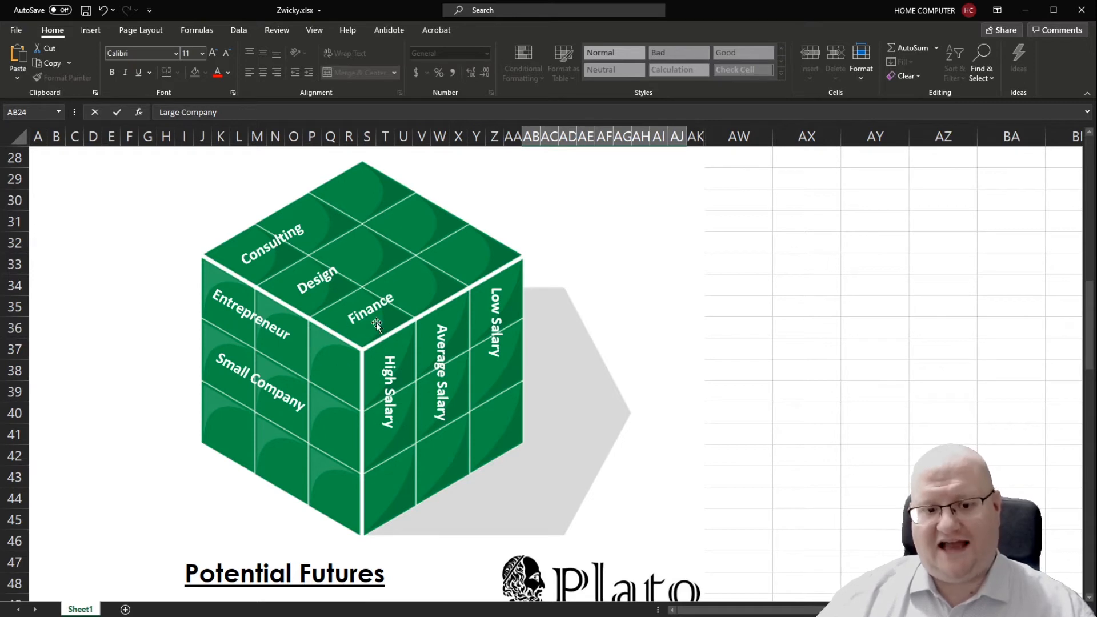
{"action": "mouse_move", "coordinate": [365, 342]}
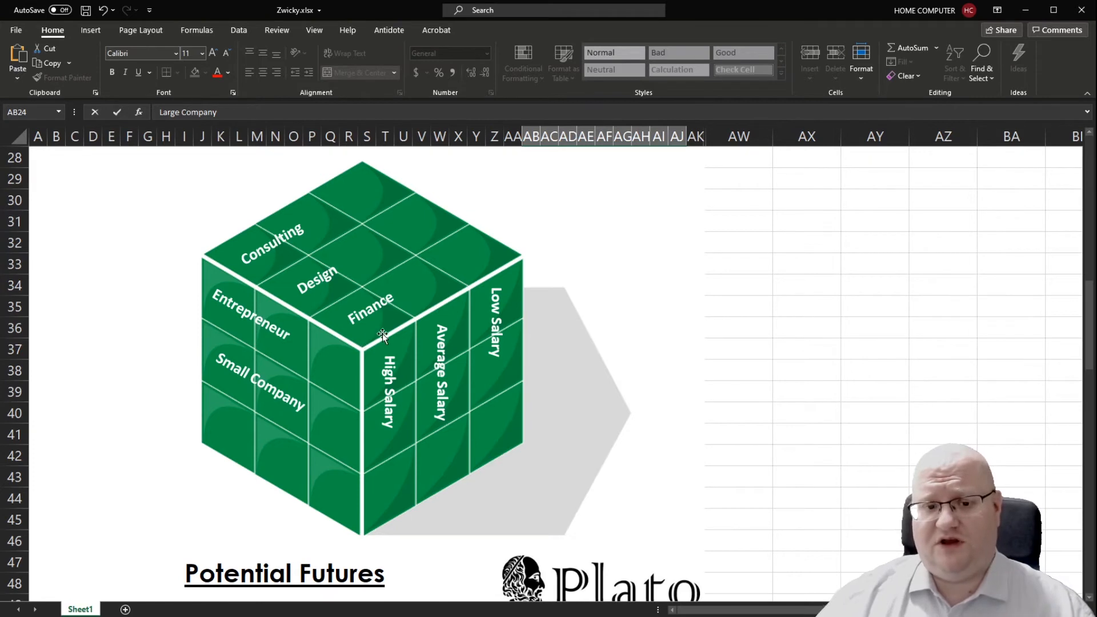
{"action": "mouse_move", "coordinate": [343, 335]}
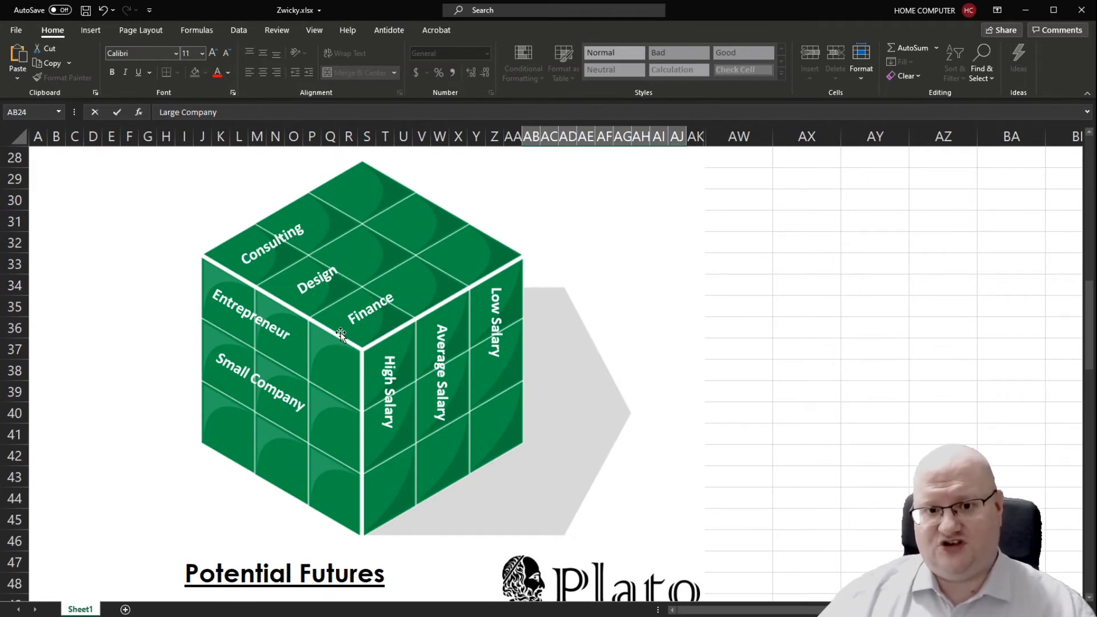
{"action": "mouse_move", "coordinate": [353, 353]}
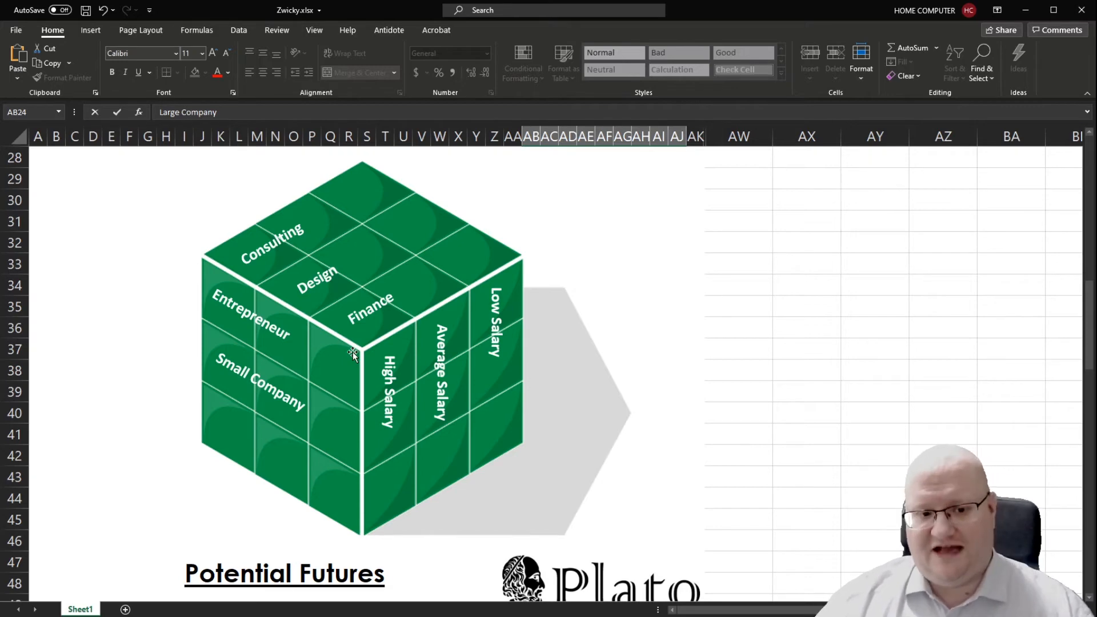
{"action": "mouse_move", "coordinate": [284, 425]}
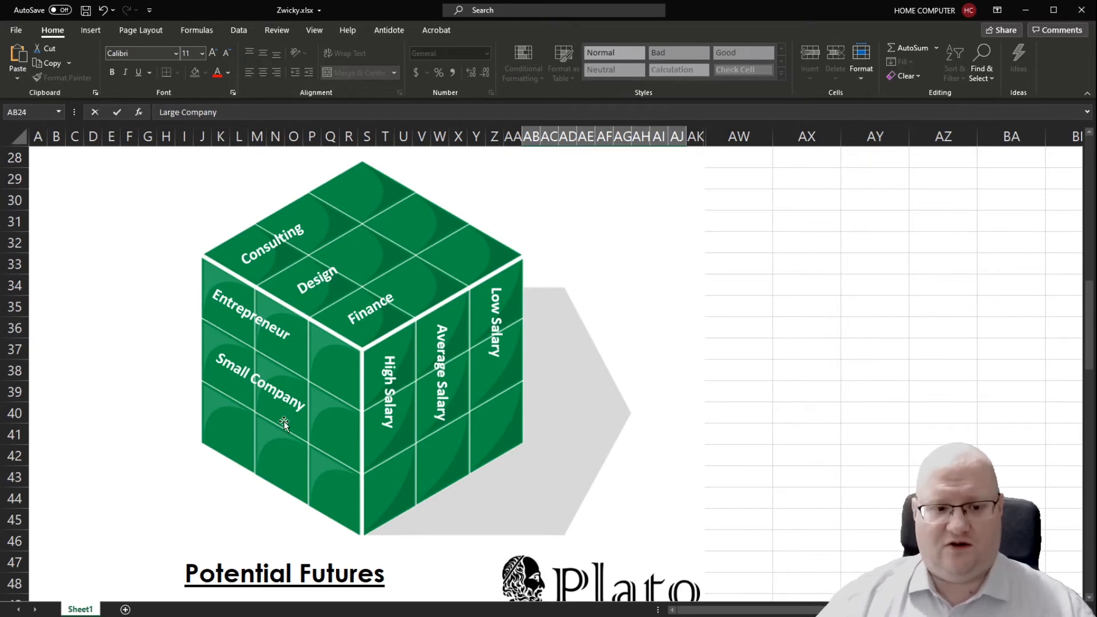
Confirm the Large Company entry so it appears on the cube below Small Company
{"action": "scroll", "scroll_direction": "up", "scroll_amount": 3}
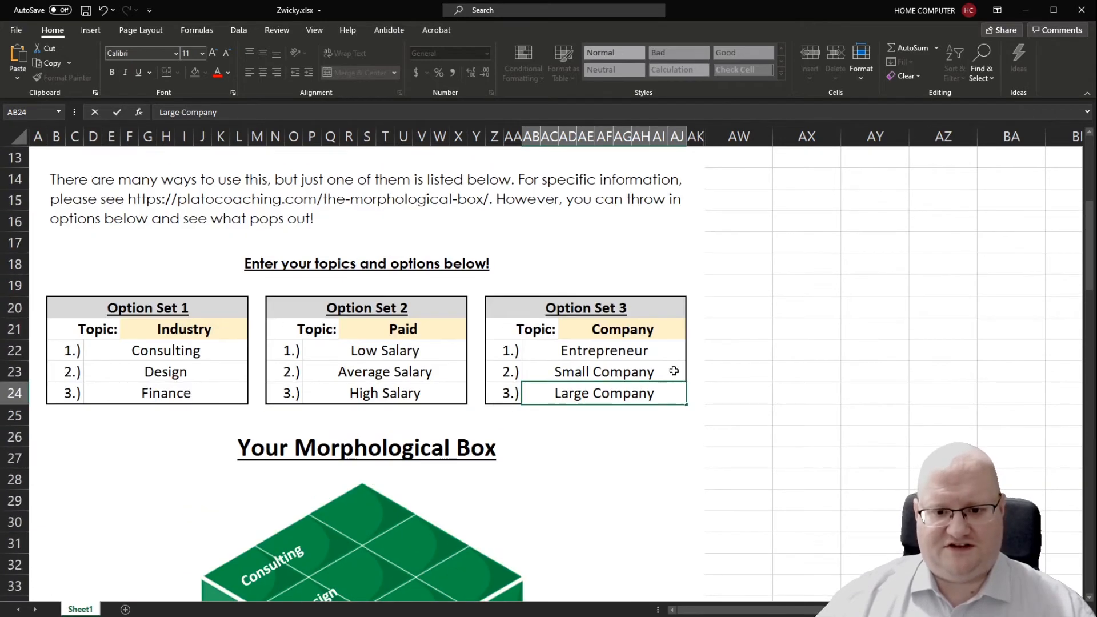
{"action": "scroll", "scroll_direction": "down", "scroll_amount": 3}
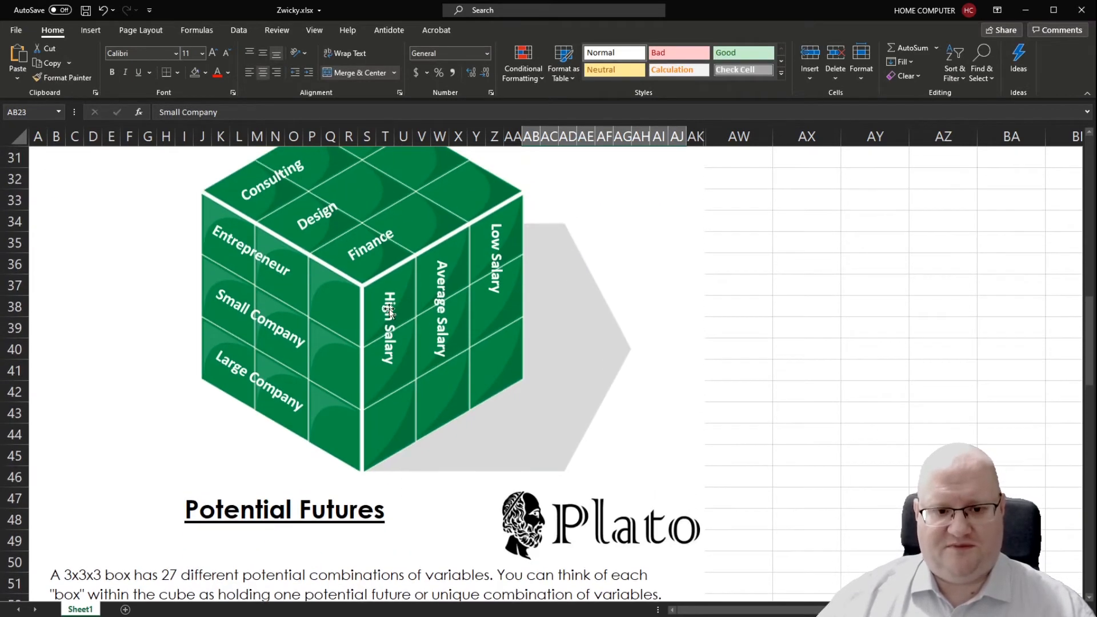
{"action": "scroll", "scroll_direction": "up", "scroll_amount": 3}
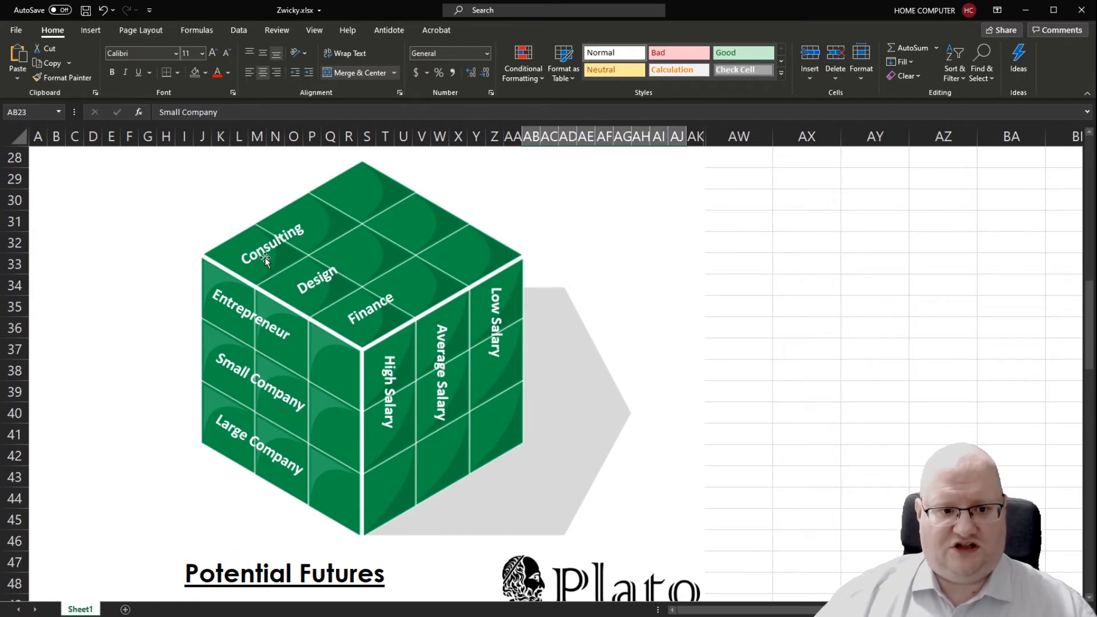
{"action": "mouse_move", "coordinate": [364, 425]}
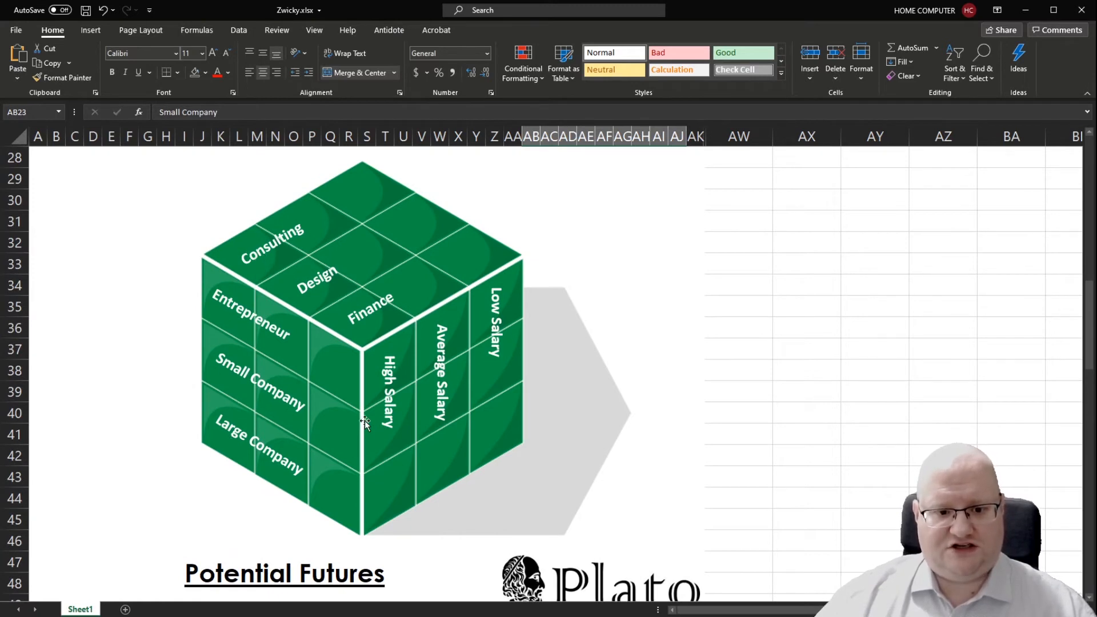
{"action": "mouse_move", "coordinate": [233, 428]}
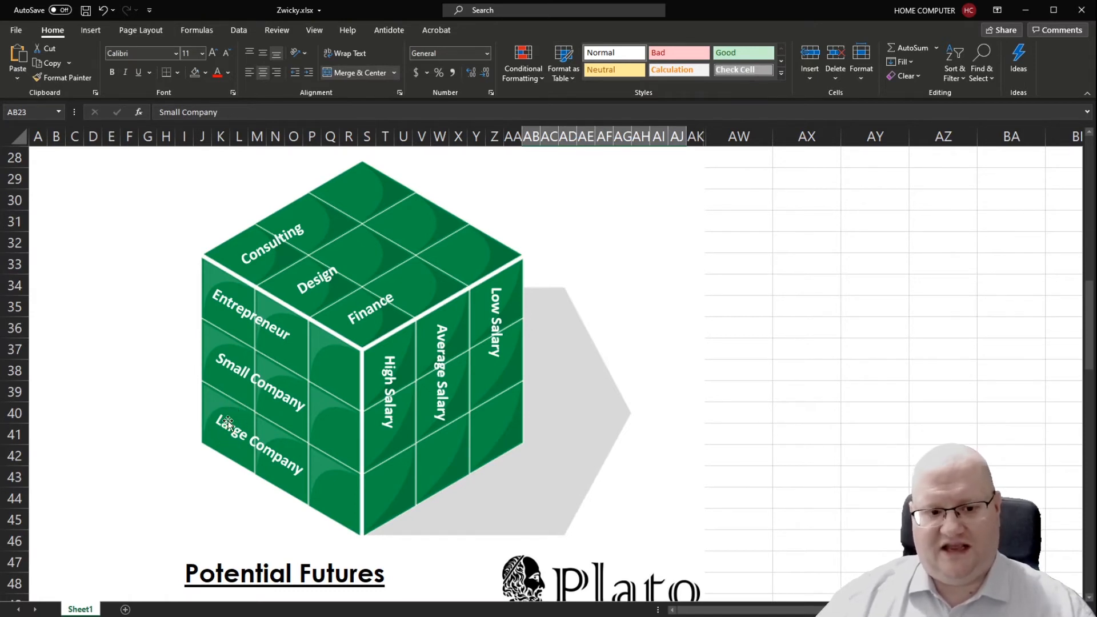
{"action": "mouse_move", "coordinate": [241, 432]}
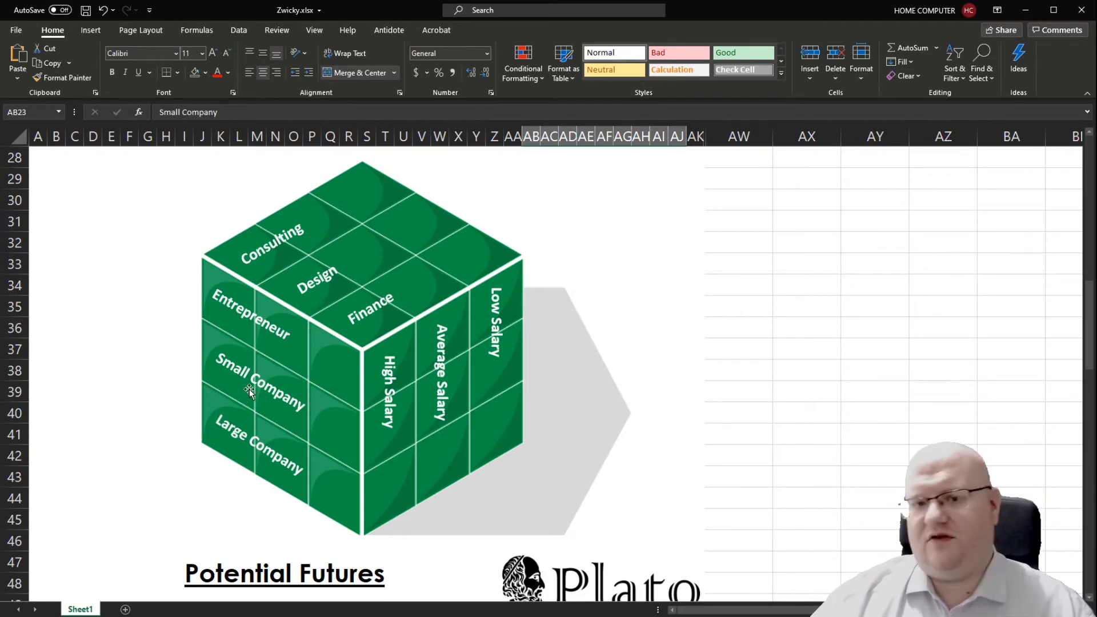
{"action": "scroll", "scroll_direction": "down", "scroll_amount": 3}
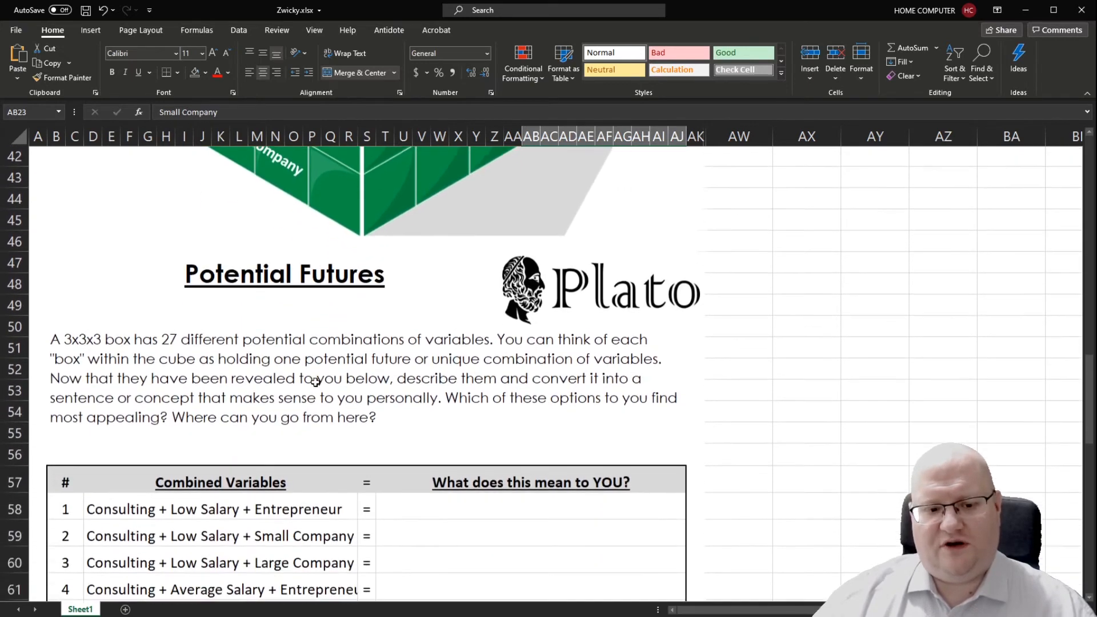
{"action": "scroll", "scroll_direction": "down", "scroll_amount": 3}
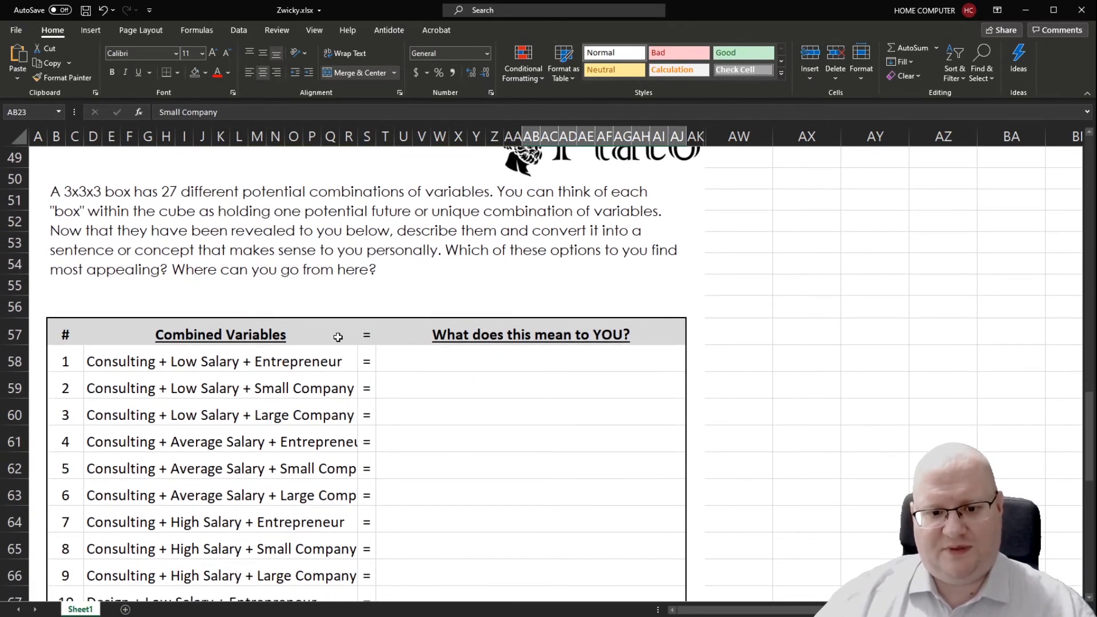
{"action": "mouse_move", "coordinate": [309, 305]}
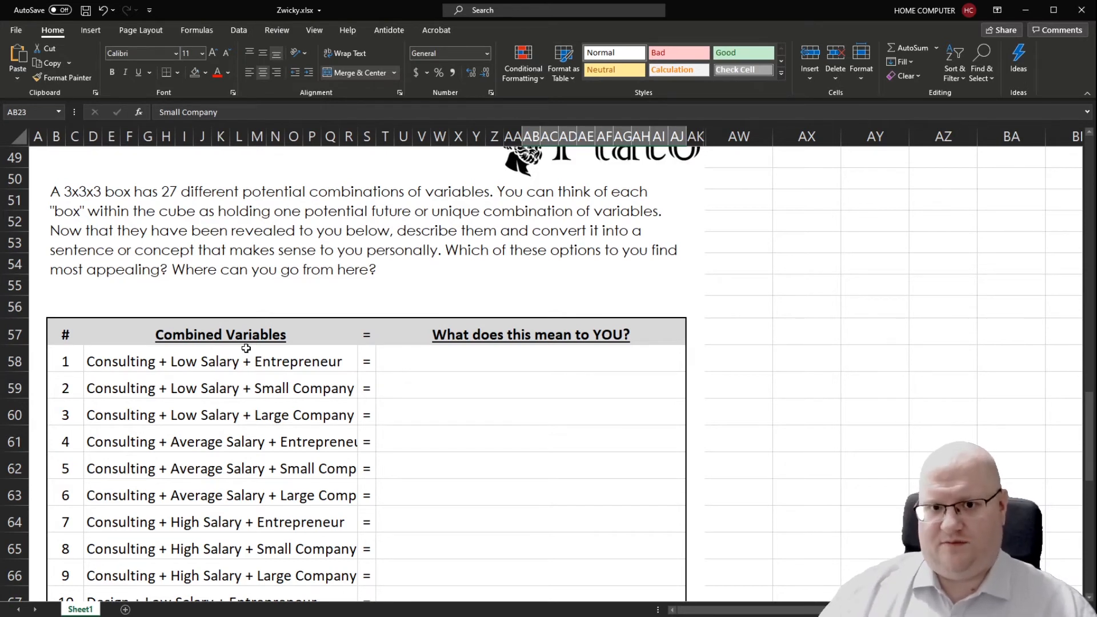
{"action": "mouse_move", "coordinate": [111, 355]}
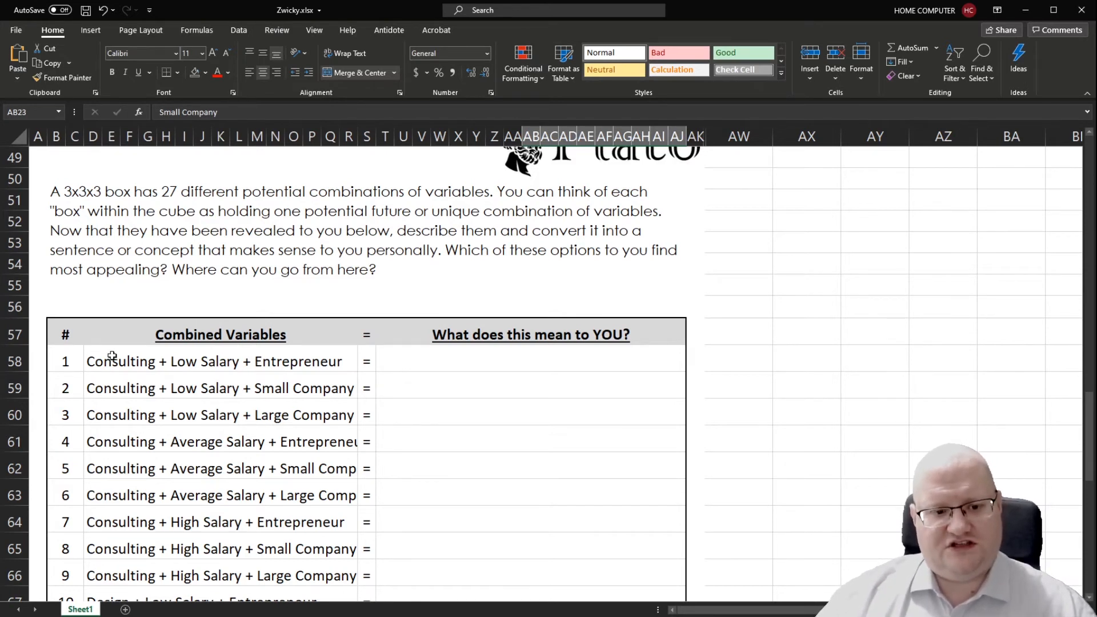
{"action": "left_click", "coordinate": [213, 361]}
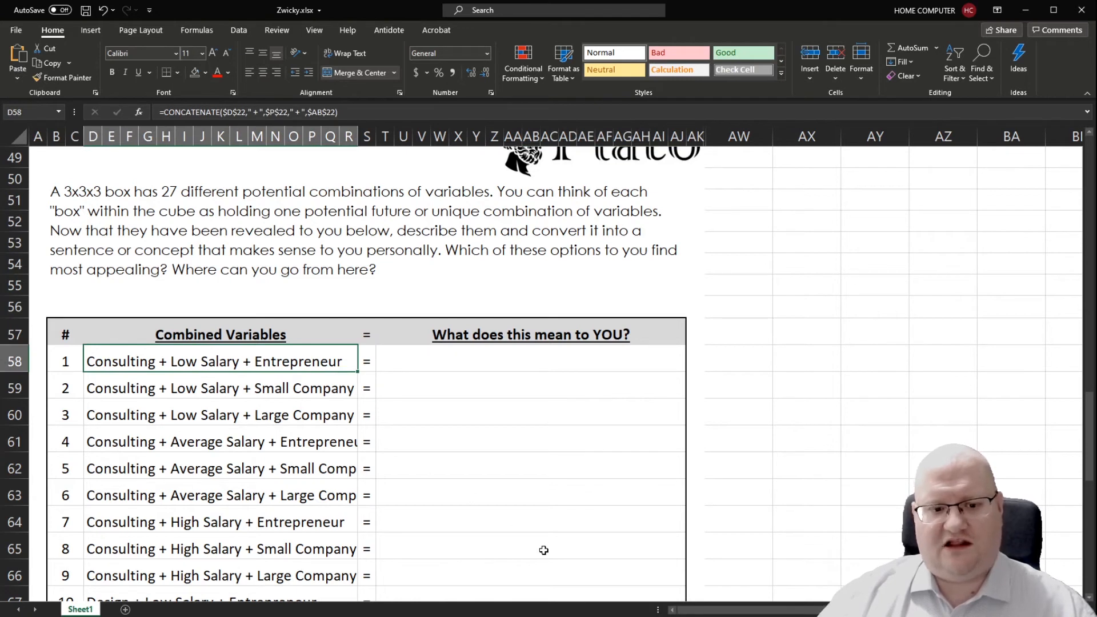
{"action": "mouse_move", "coordinate": [420, 360]}
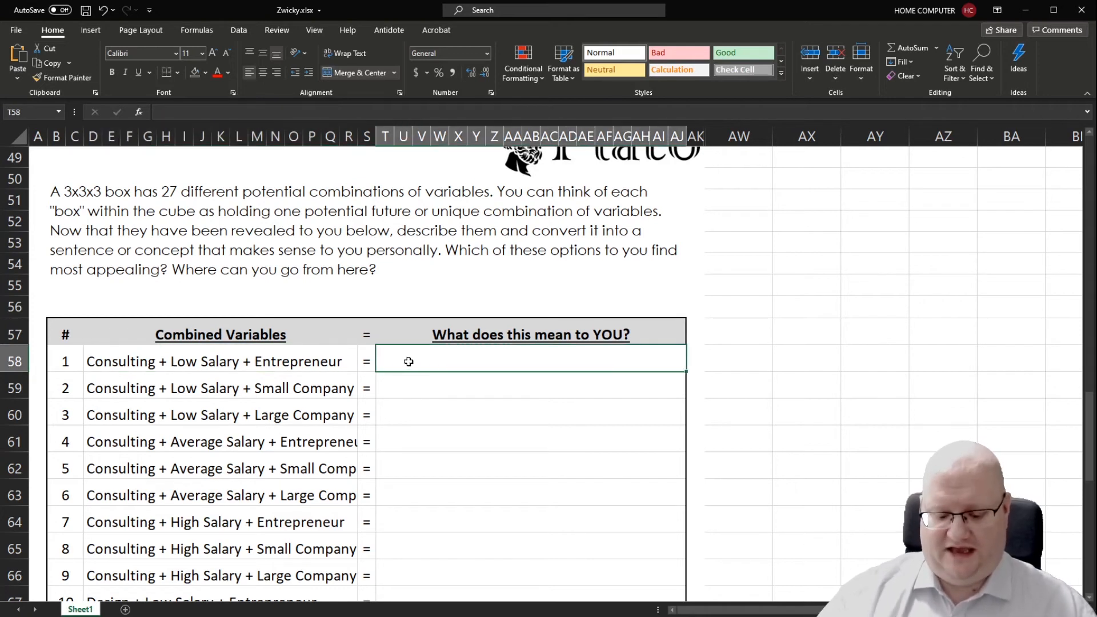
Enter 'Small-town consultancy in a niche industry' as the first potential future's meaning
{"action": "type", "text": "Small"}
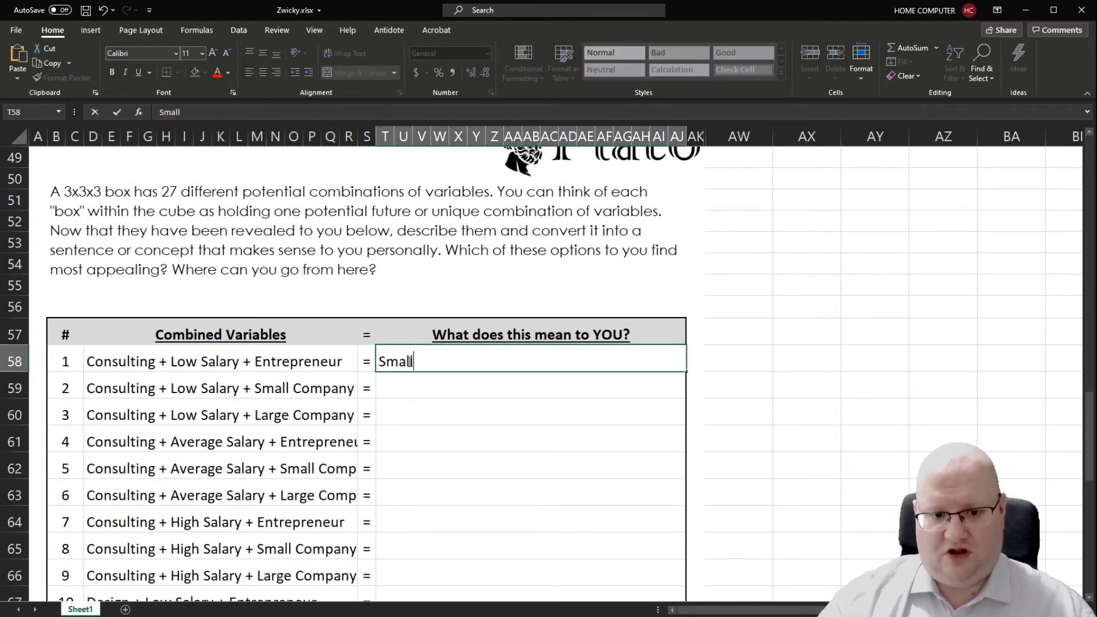
{"action": "type", "text": "-town consu"}
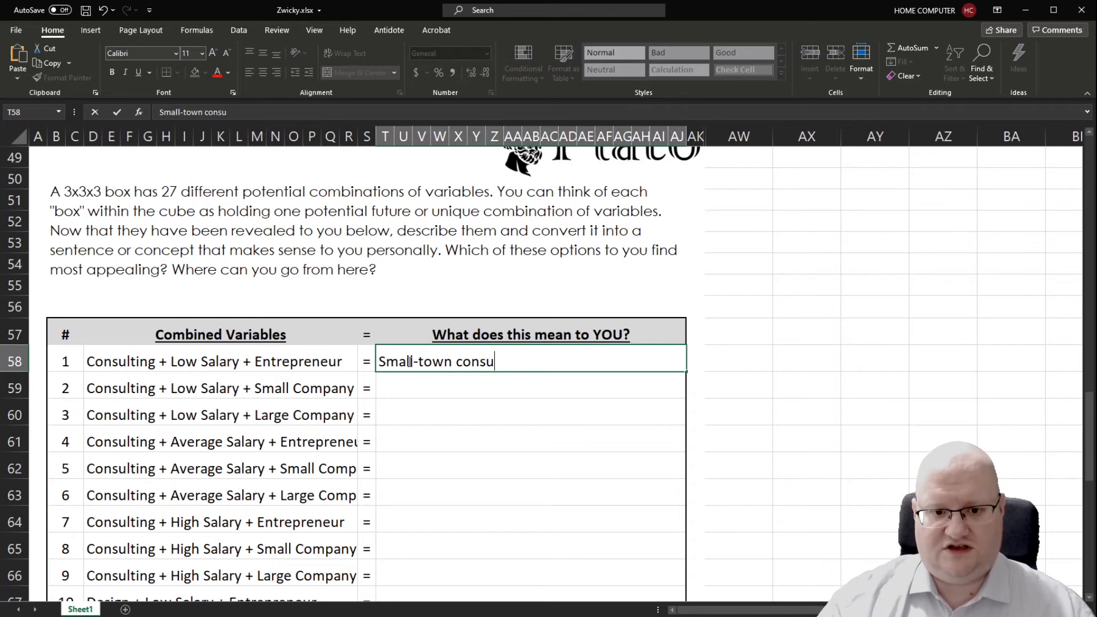
{"action": "type", "text": "ltanc"}
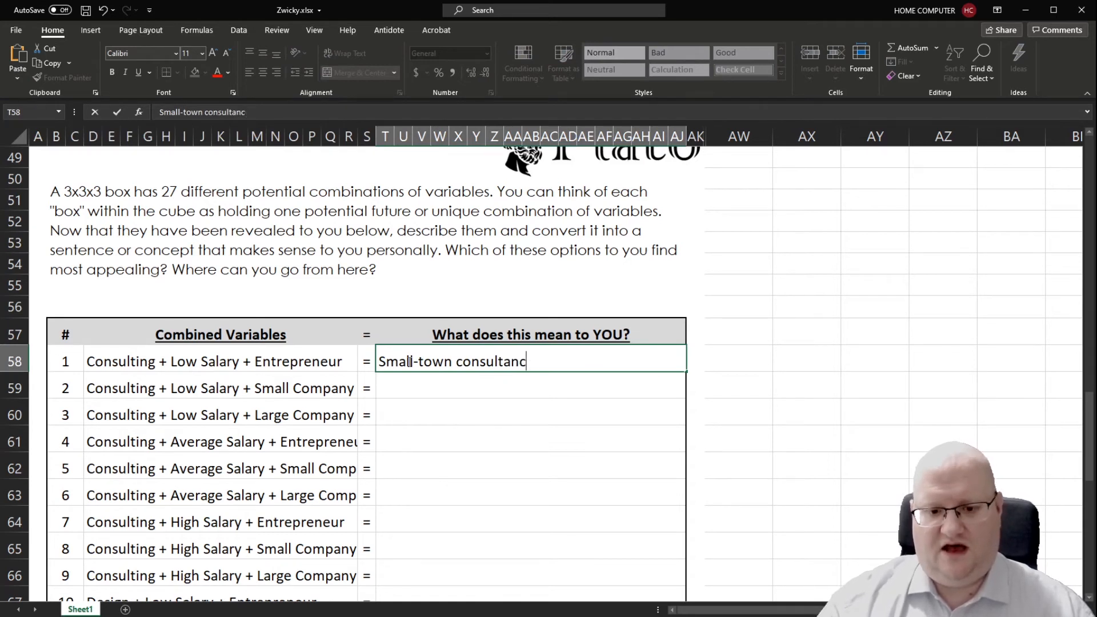
{"action": "type", "text": "y in a nic"}
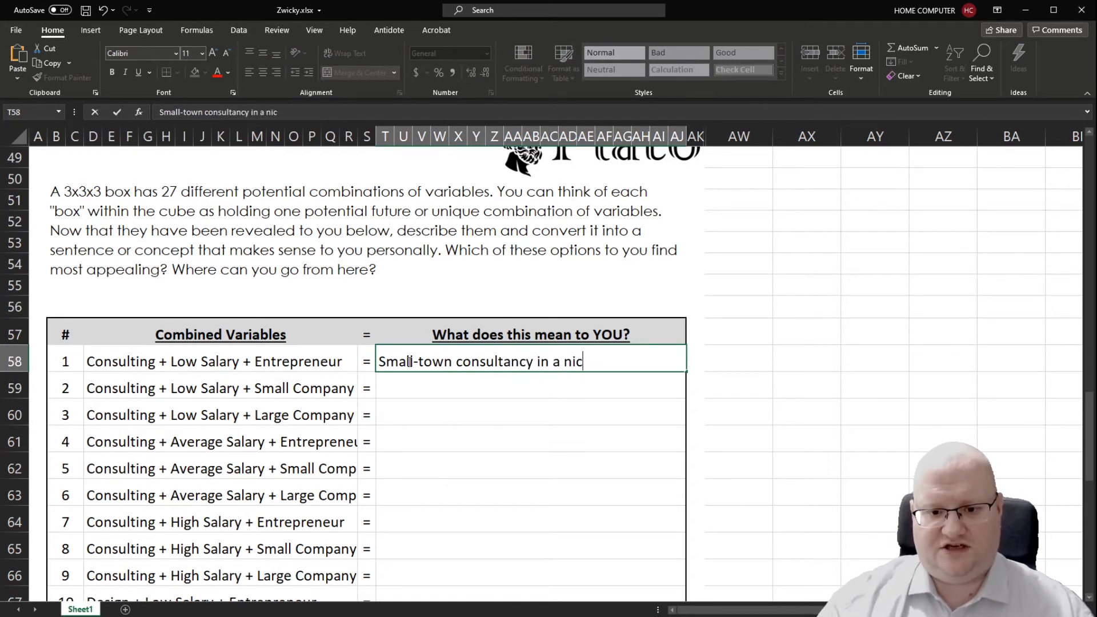
{"action": "type", "text": "he industry"}
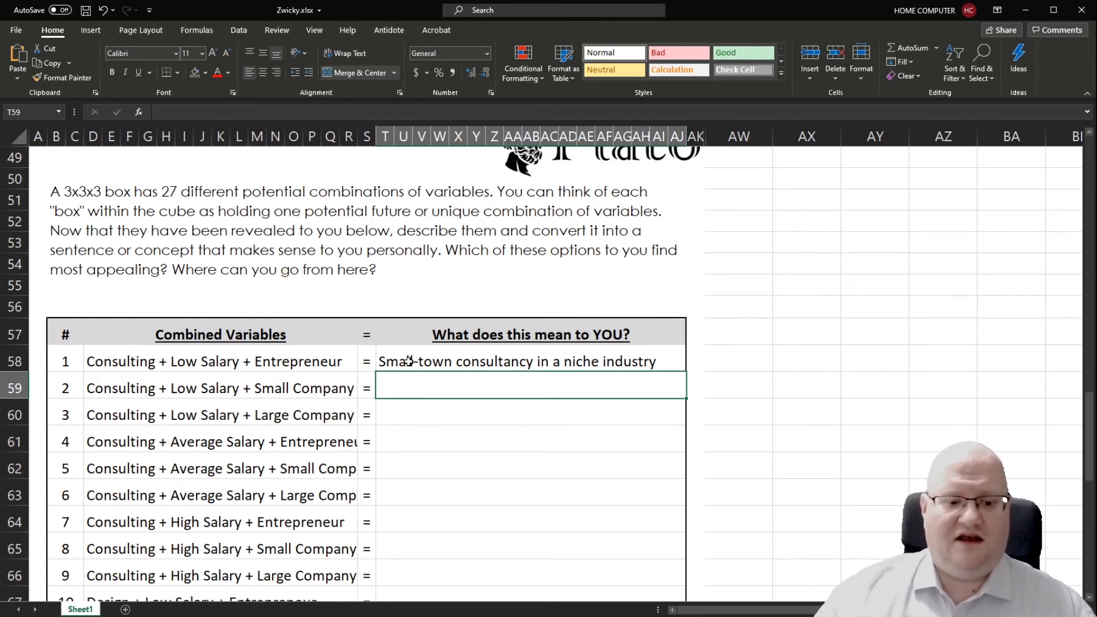
{"action": "scroll", "scroll_direction": "down", "scroll_amount": 3}
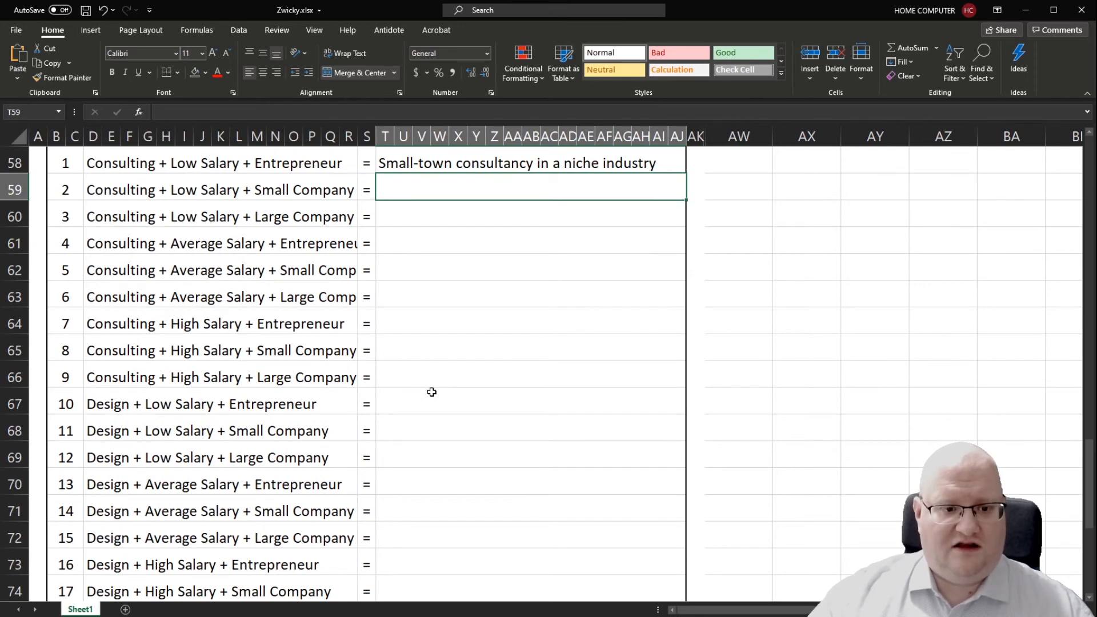
{"action": "left_click", "coordinate": [530, 323]}
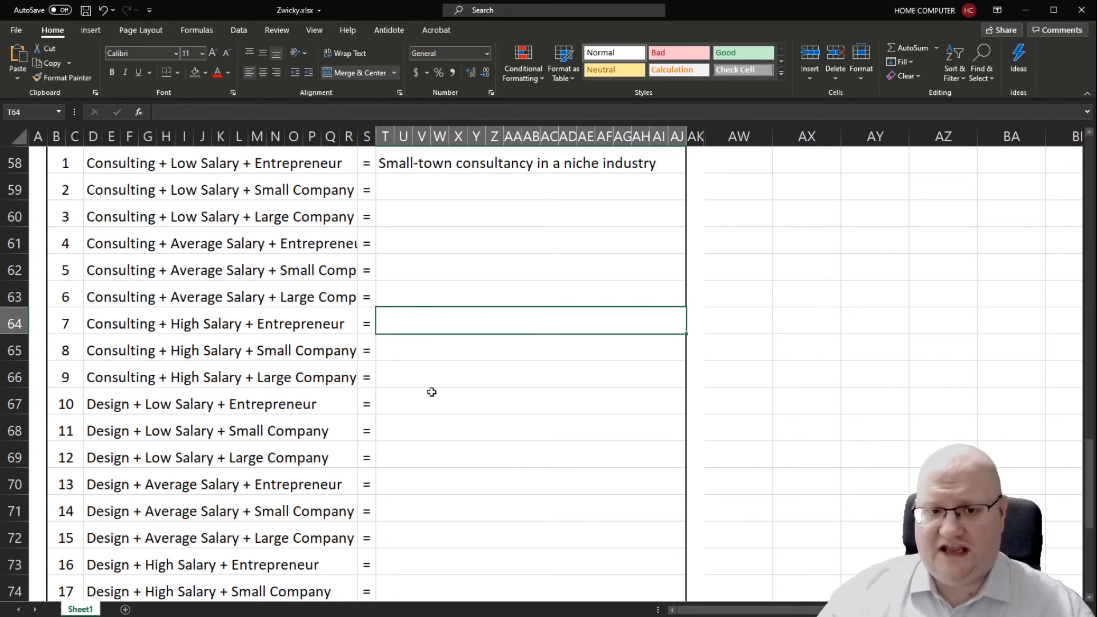
{"action": "left_click", "coordinate": [531, 243]}
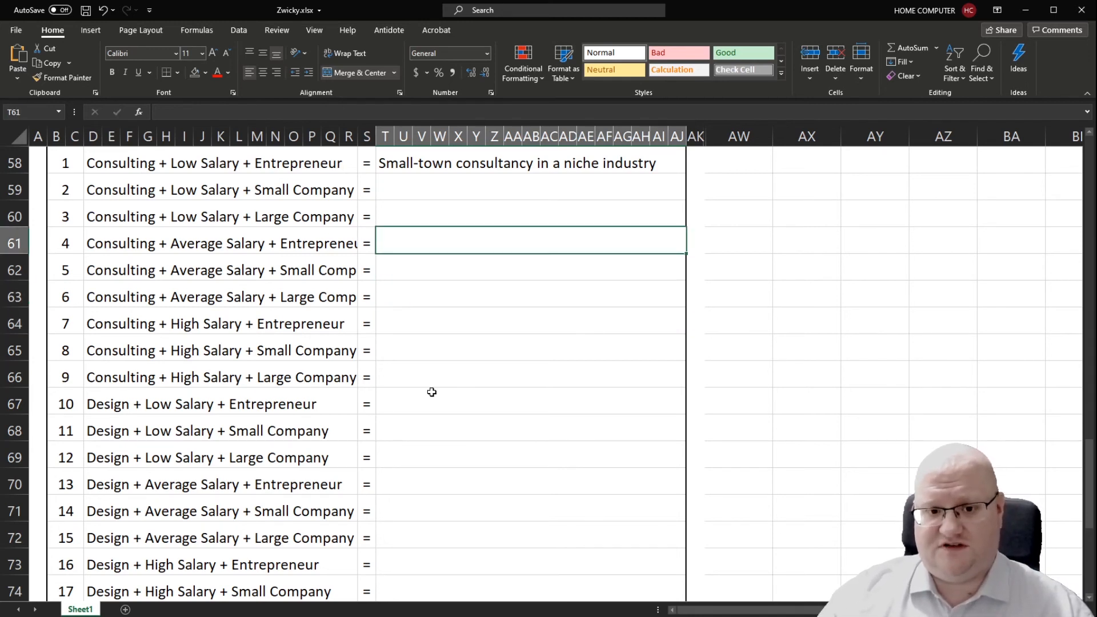
{"action": "left_click", "coordinate": [530, 502]}
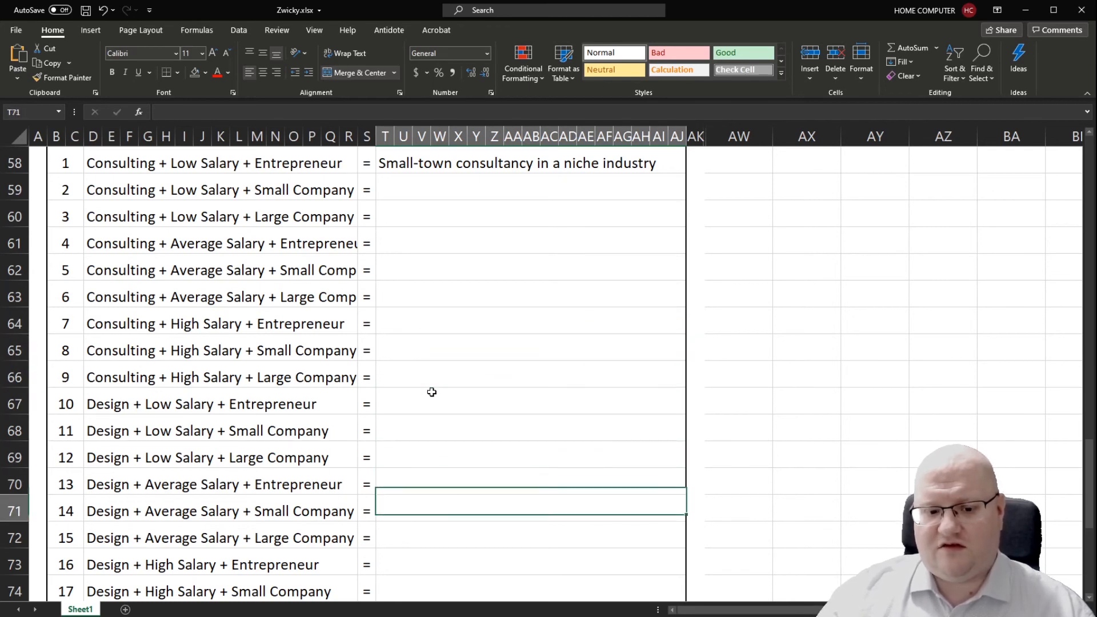
{"action": "scroll", "scroll_direction": "down", "scroll_amount": 3}
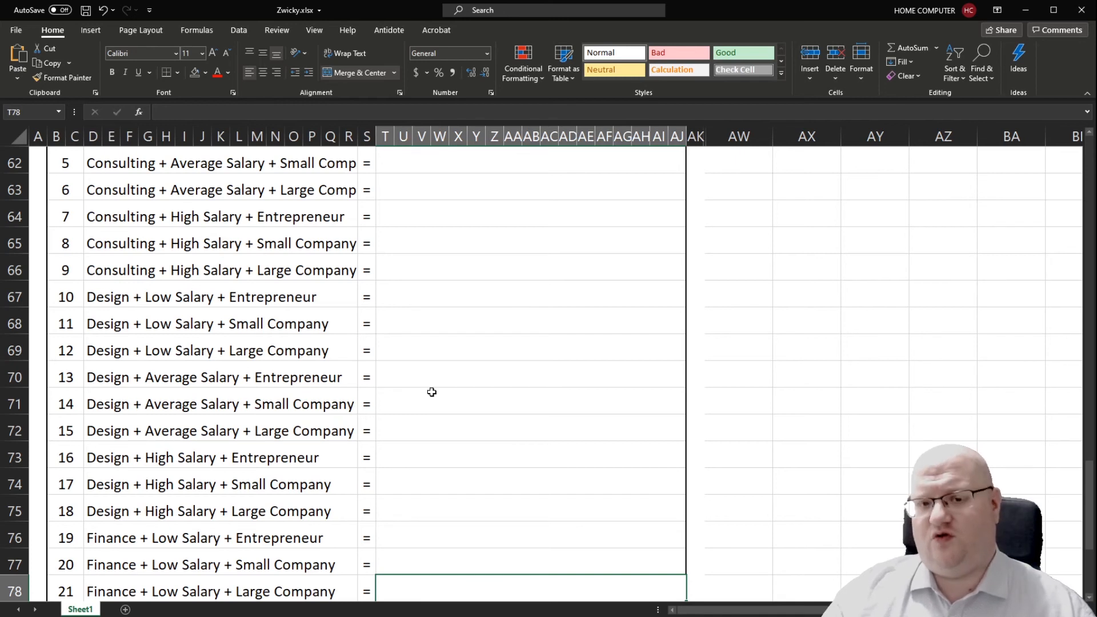
{"action": "mouse_move", "coordinate": [437, 389]}
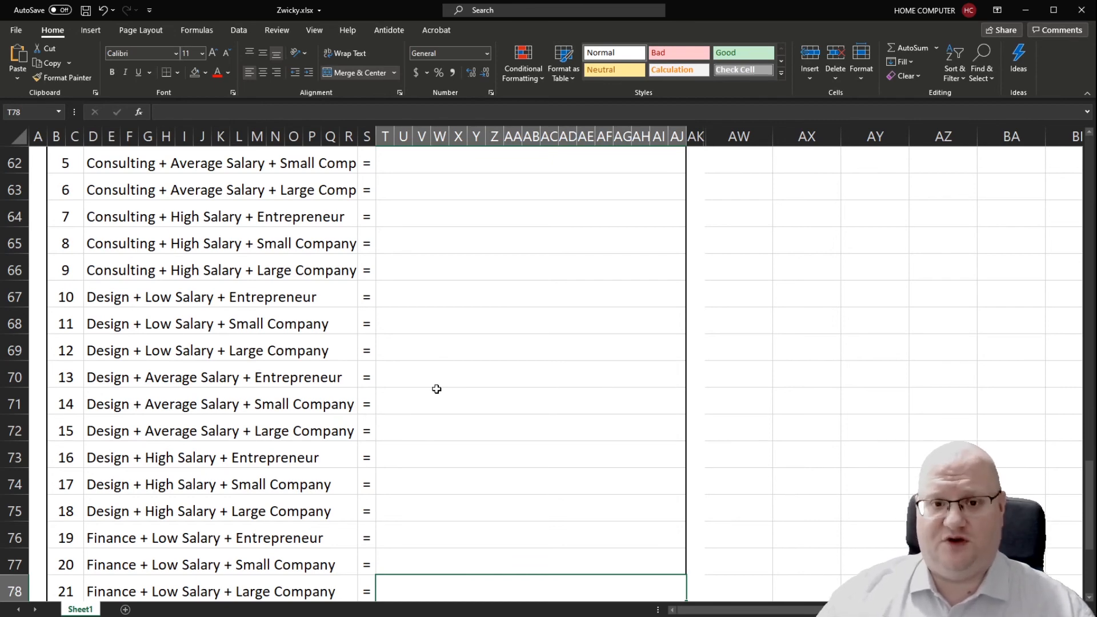
{"action": "scroll", "scroll_direction": "up", "scroll_amount": 3}
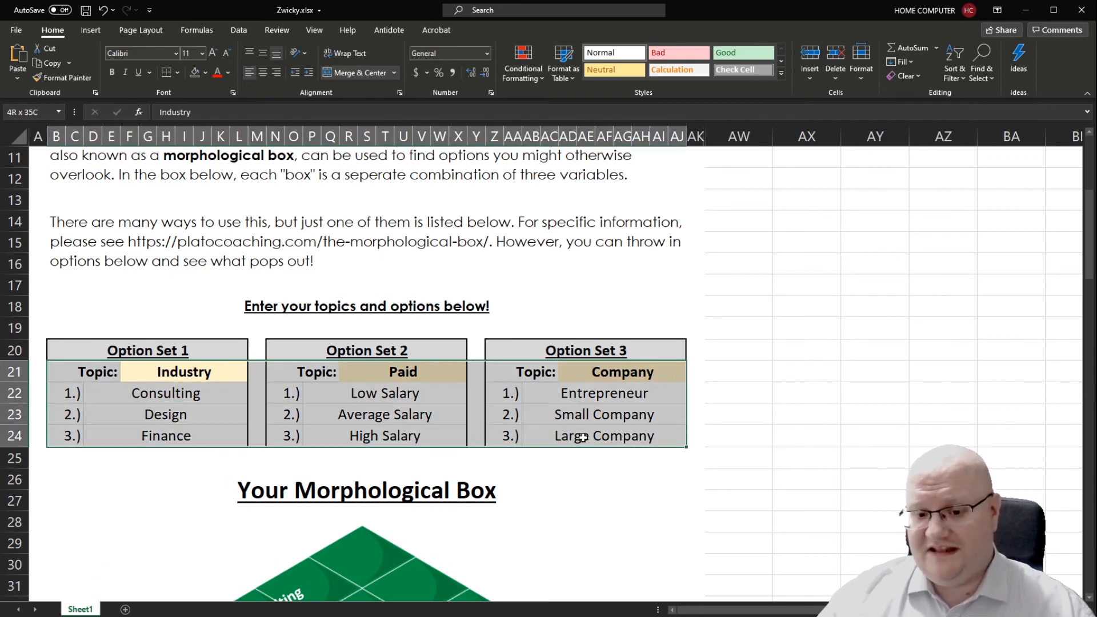
{"action": "left_click", "coordinate": [384, 413]}
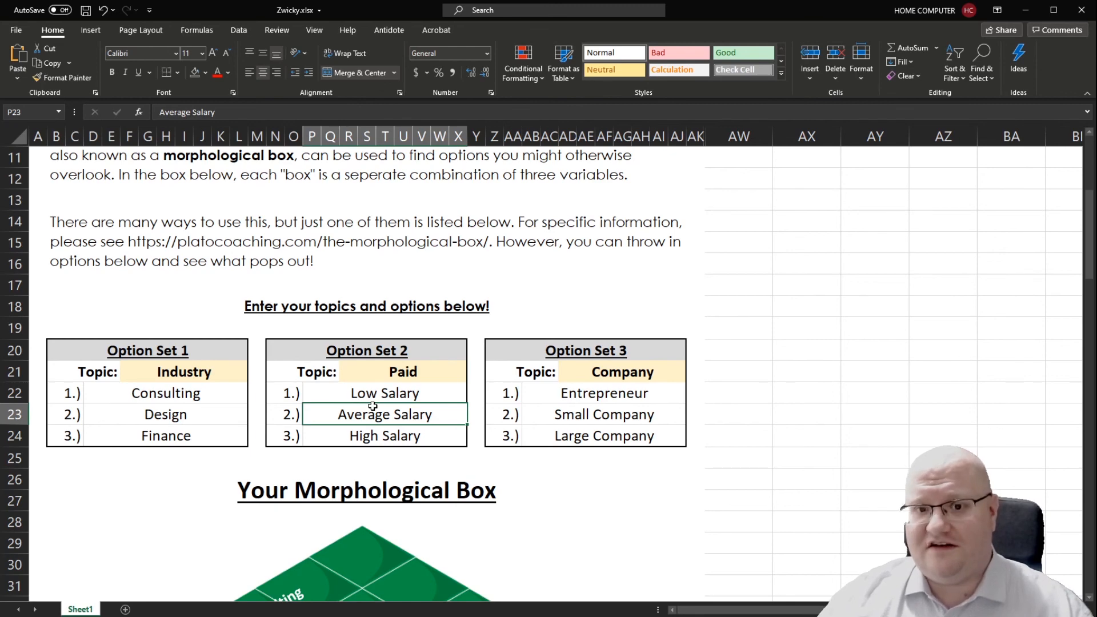
{"action": "mouse_move", "coordinate": [567, 414]}
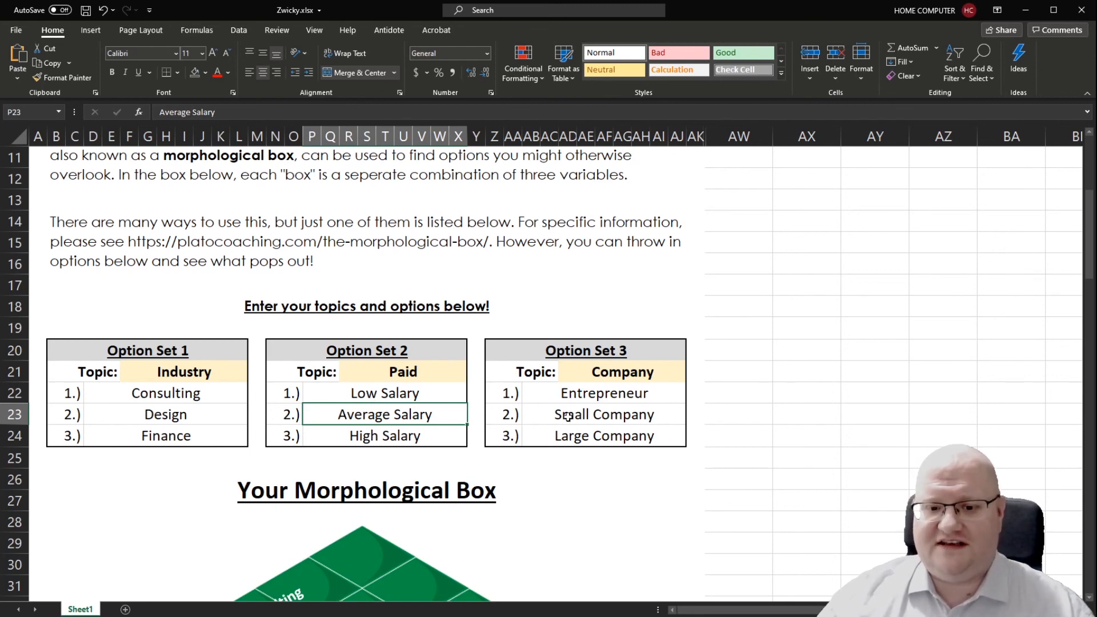
{"action": "left_click", "coordinate": [604, 414]}
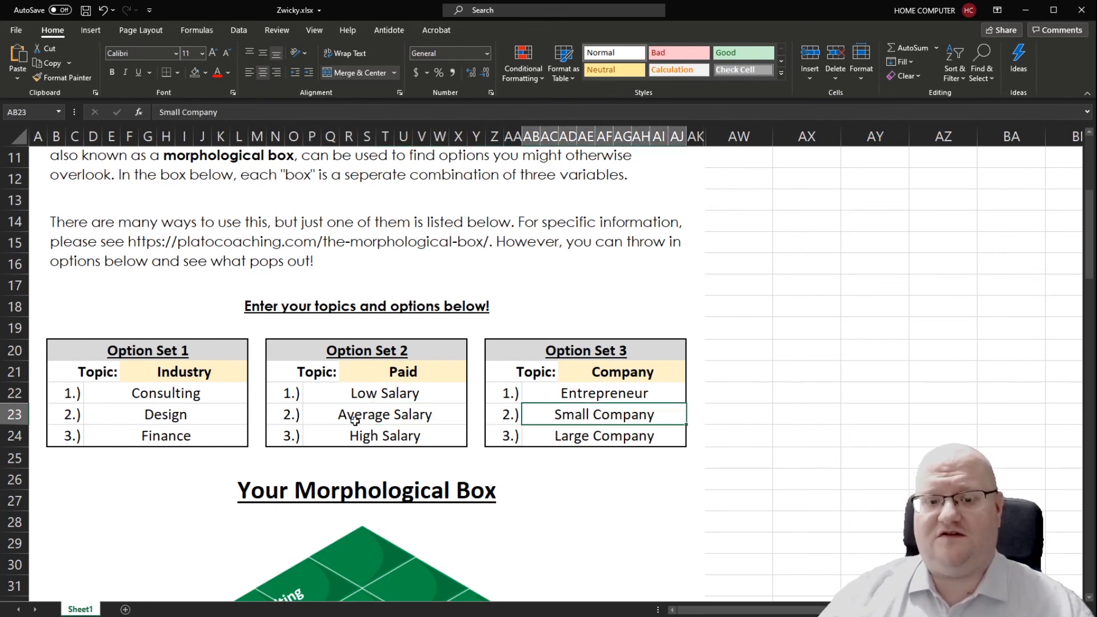
{"action": "scroll", "scroll_direction": "down", "scroll_amount": 3}
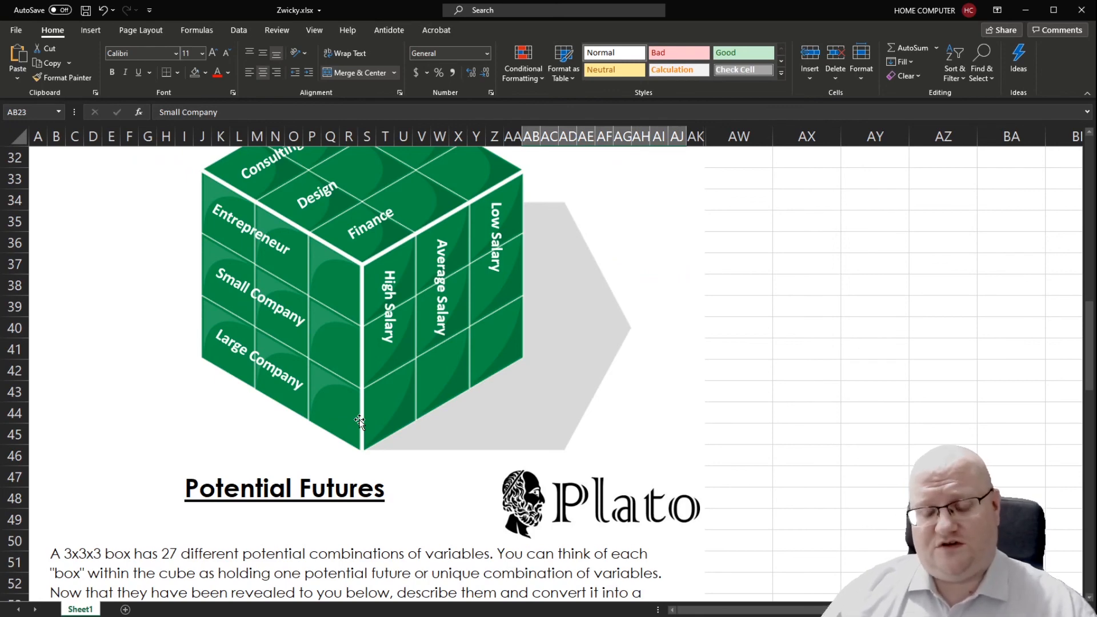
{"action": "scroll", "scroll_direction": "up", "scroll_amount": 3}
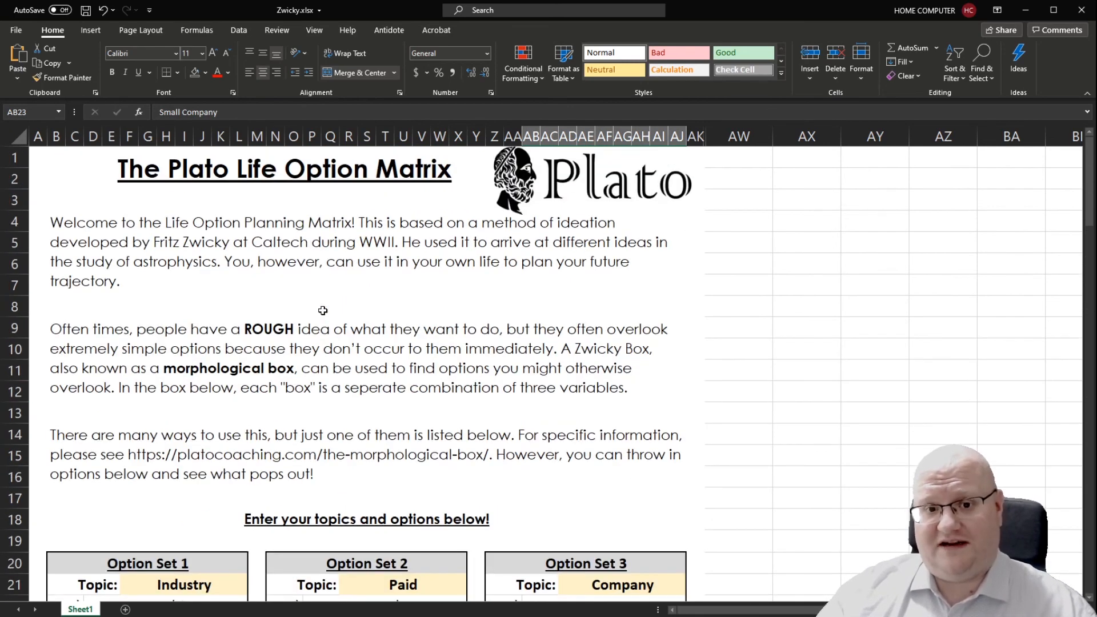